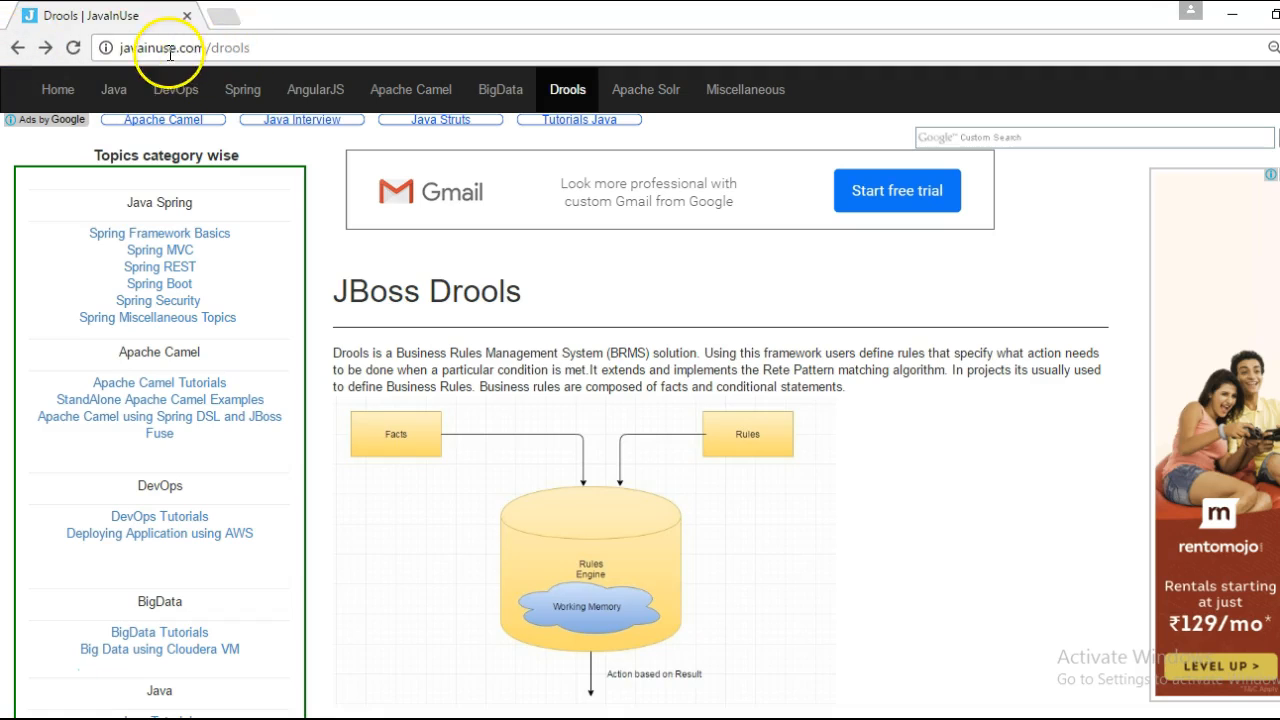
Step: Download the Drools Hello World KieSession tutorial's source code from javainuse.com
scroll(down, 3)
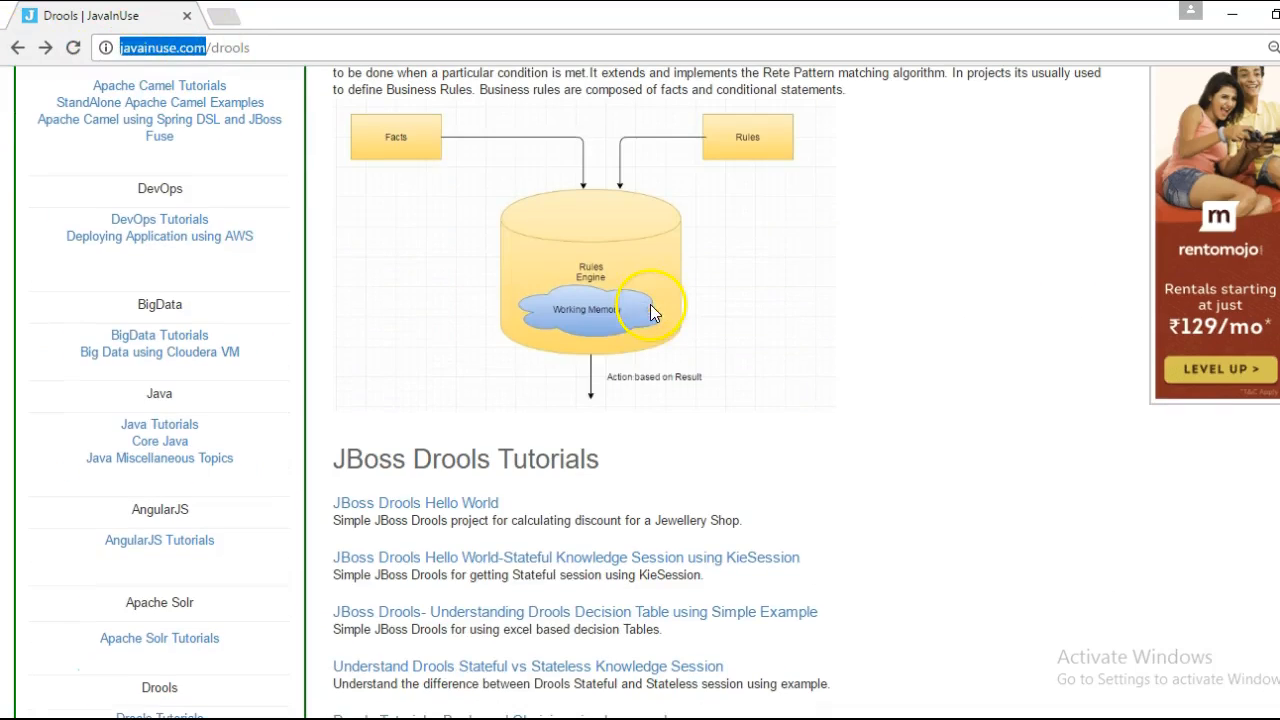
mouse_move(370, 564)
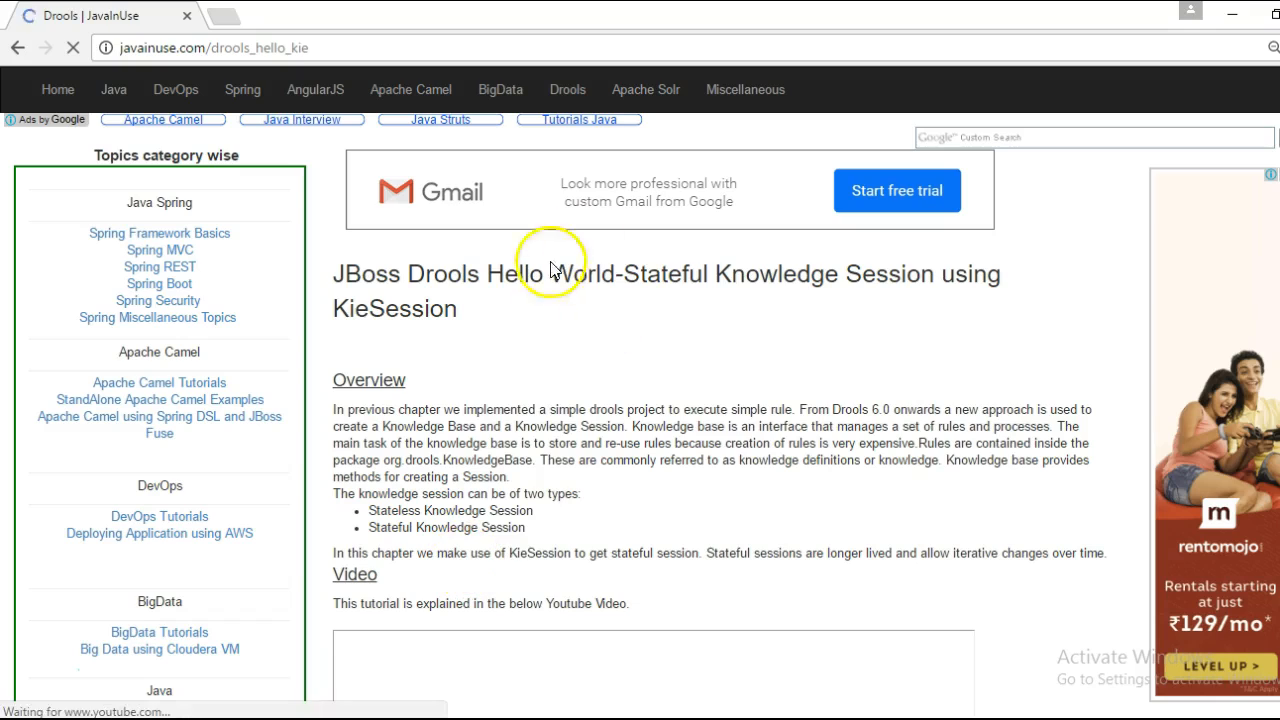
double_click(550, 272)
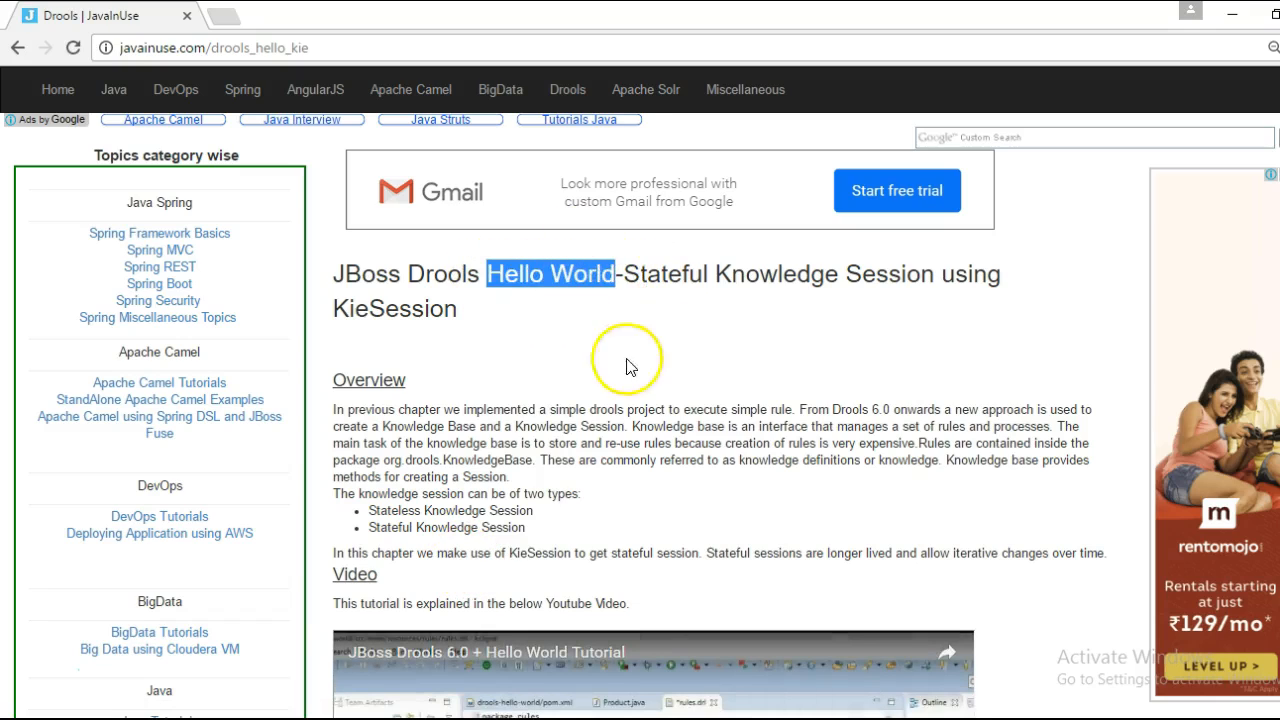
scroll(down, 3)
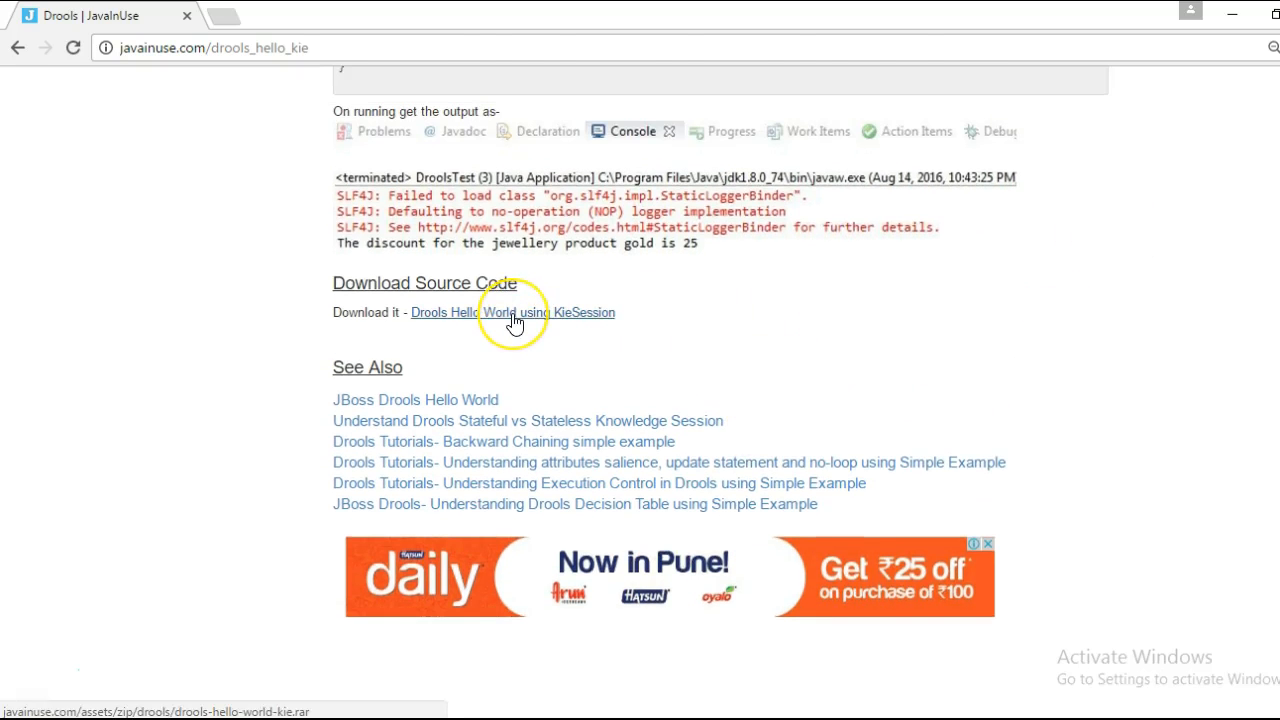
click(512, 312)
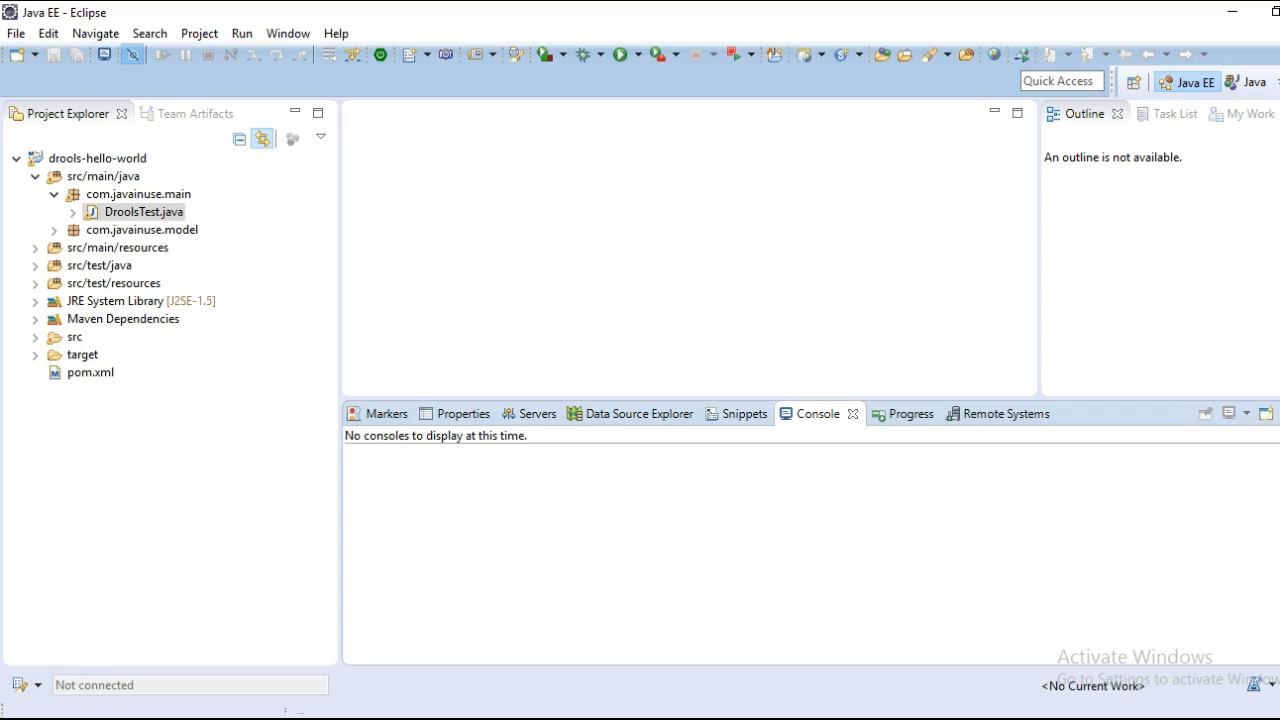
Step: Run DroolsTest as a Java application, printing gold discount 25, and expand src/main/resources
click(144, 212)
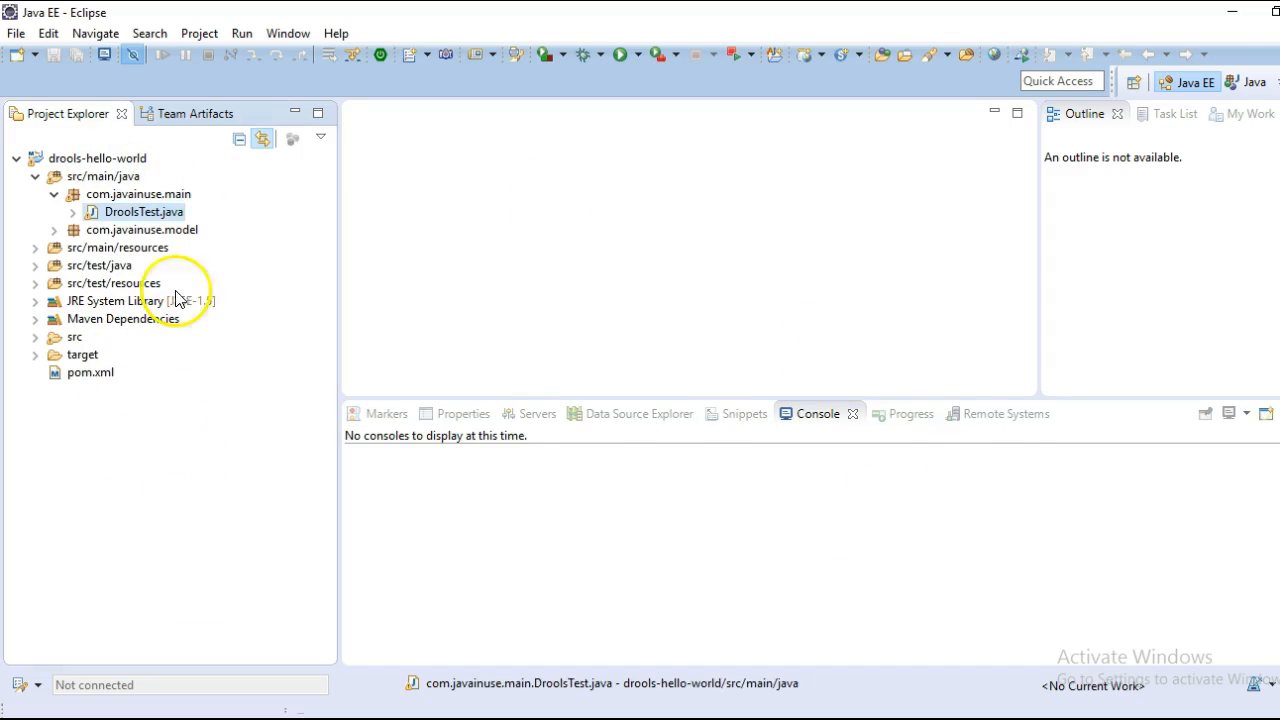
right_click(144, 212)
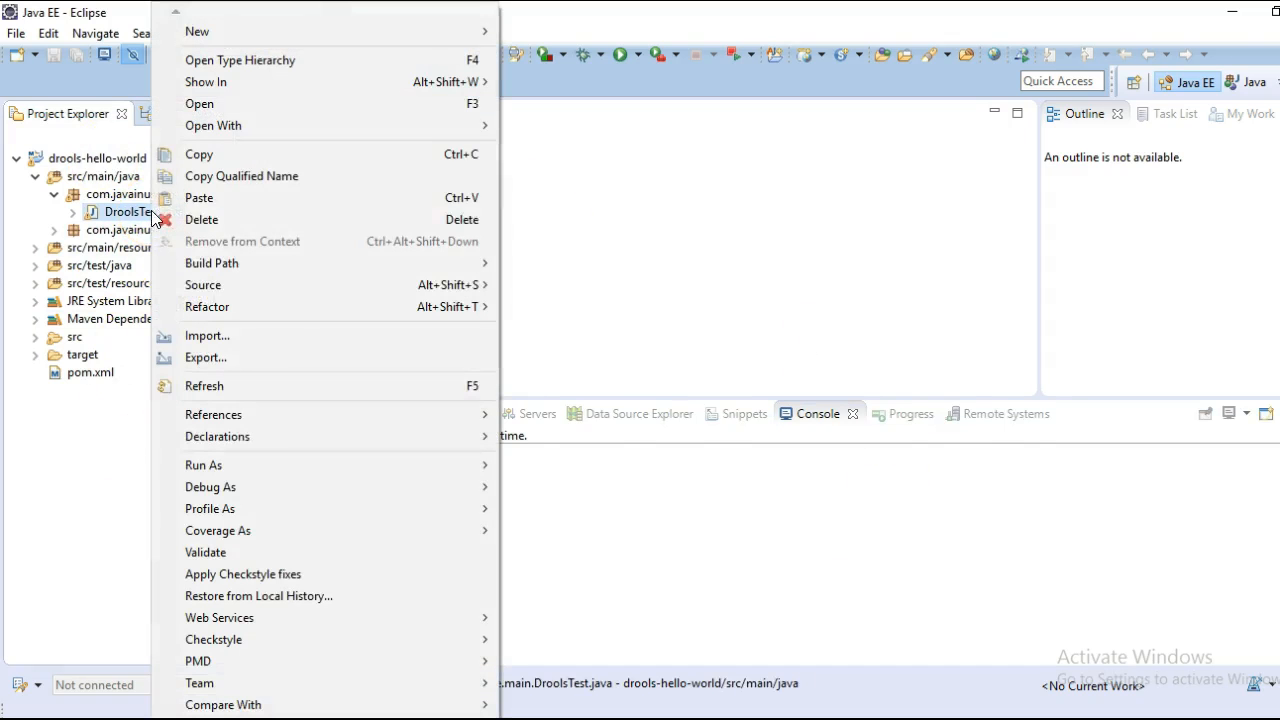
click(204, 464)
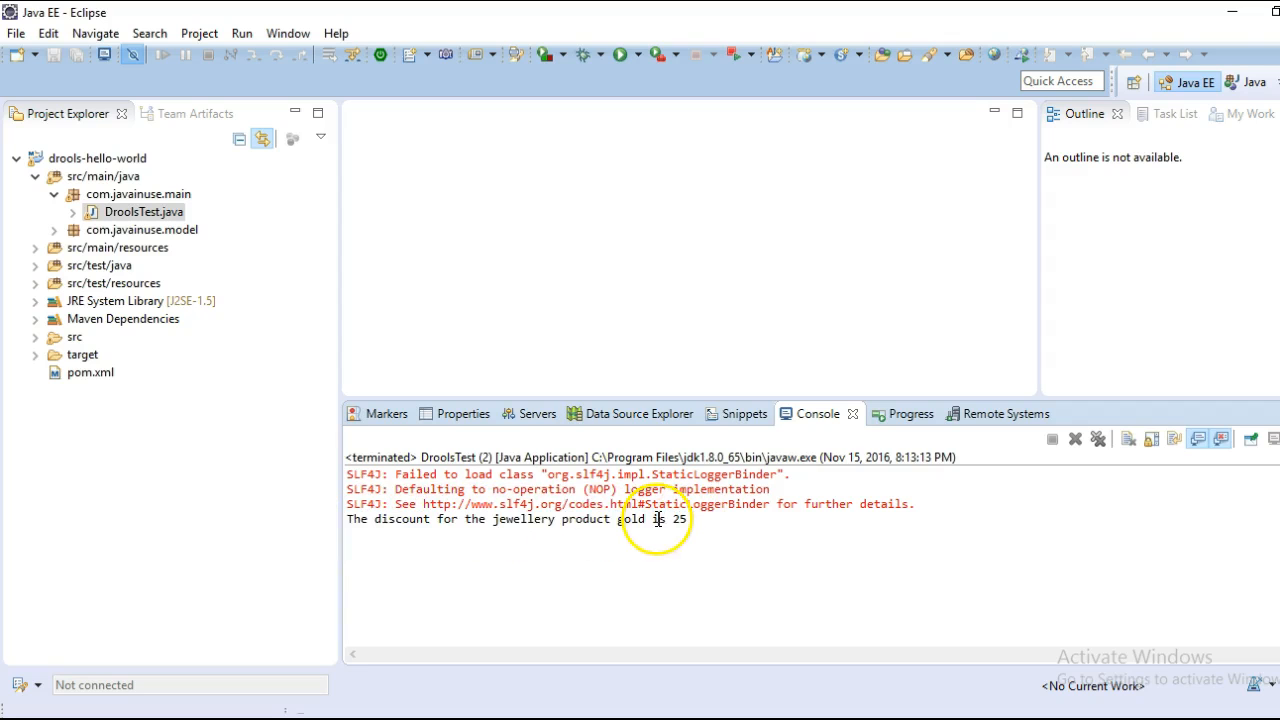
click(36, 248)
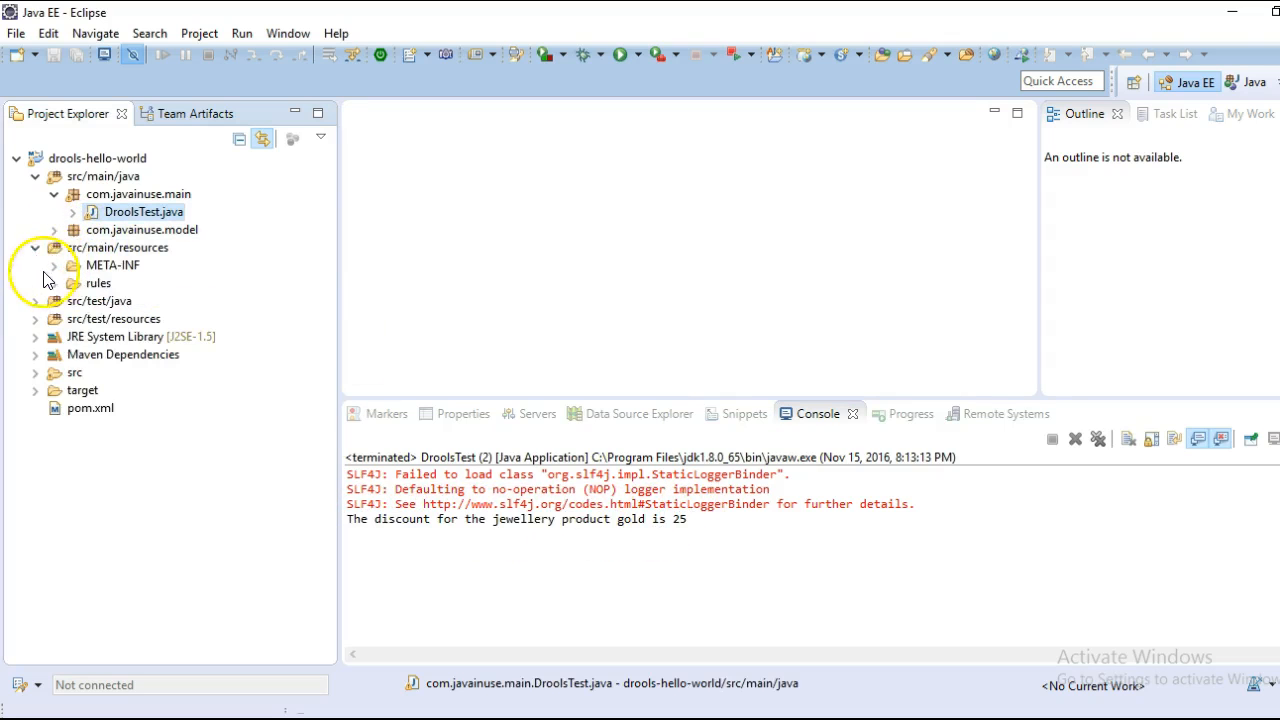
Step: Open Rules.drl and review its Diamond 15 and Gold 25 discount rules
double_click(124, 300)
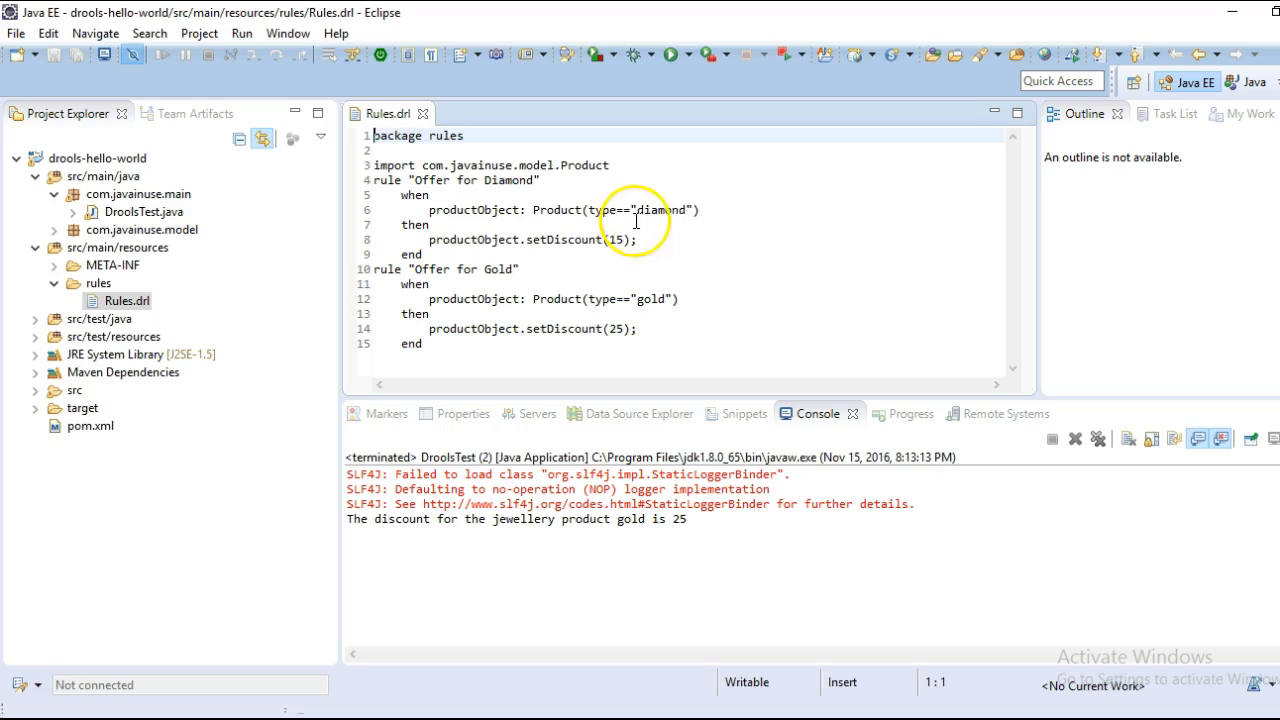
double_click(616, 240)
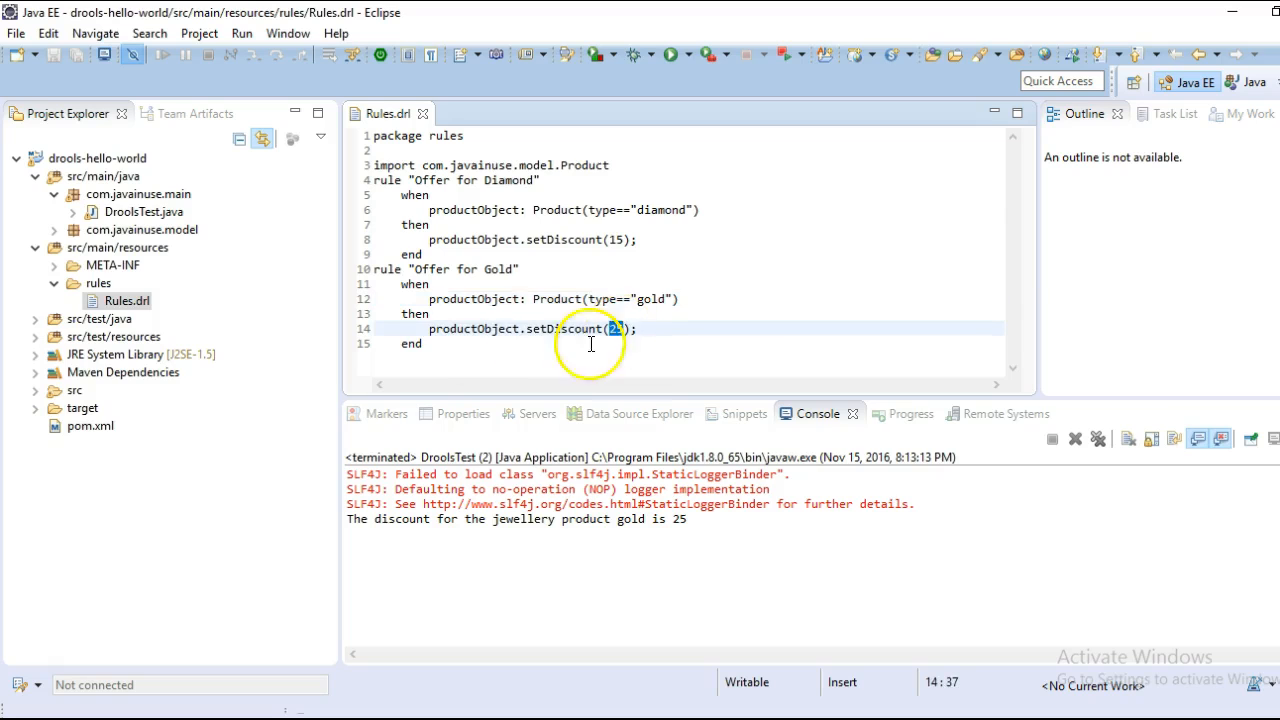
key(ctrl+a)
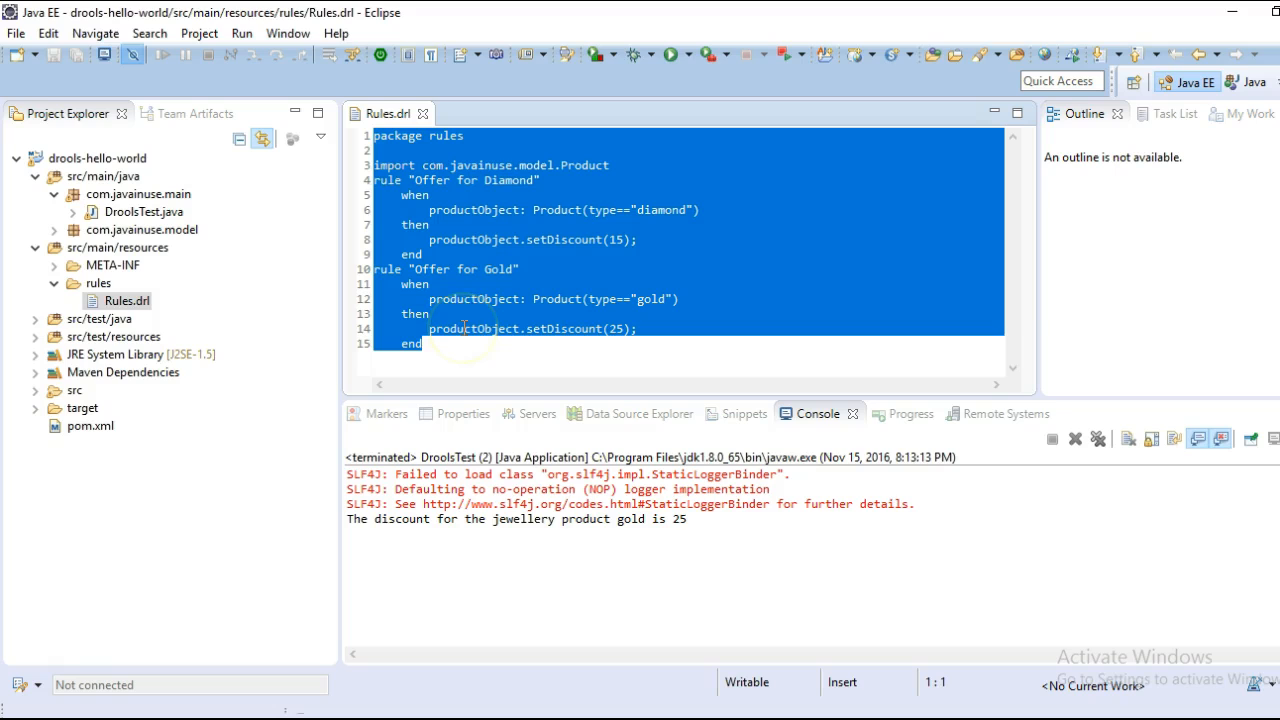
double_click(474, 328)
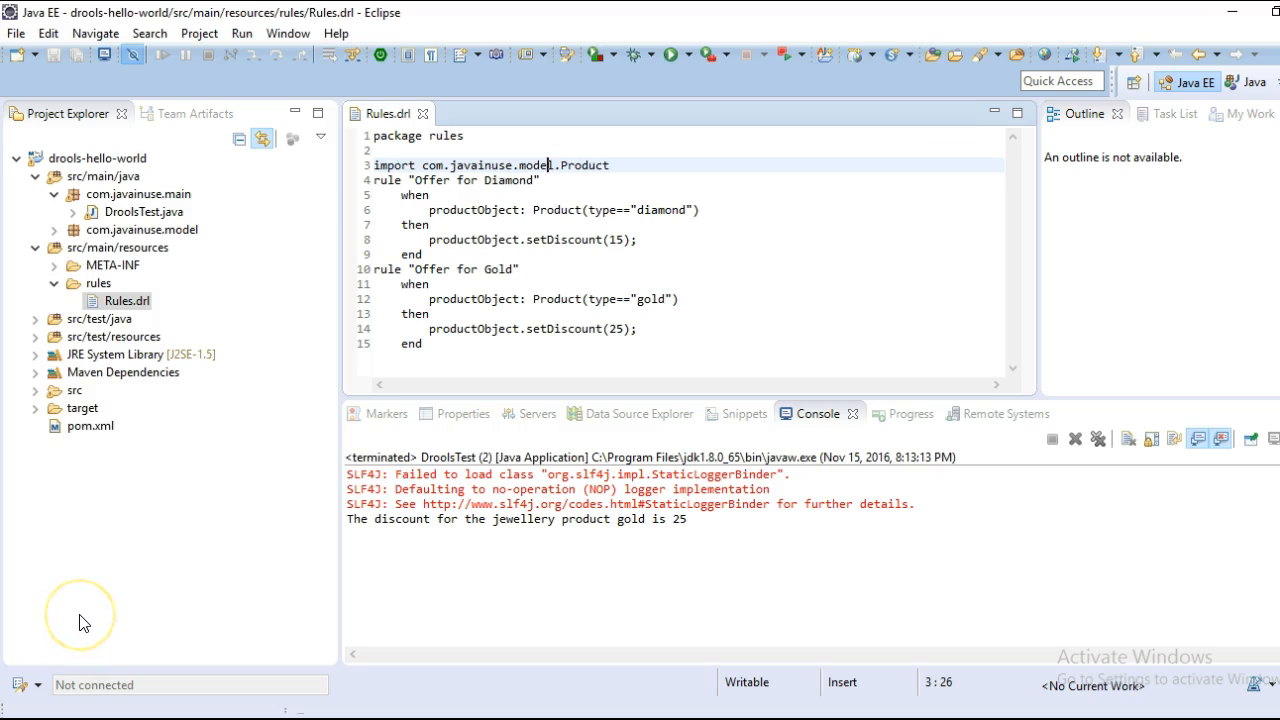
mouse_move(80, 616)
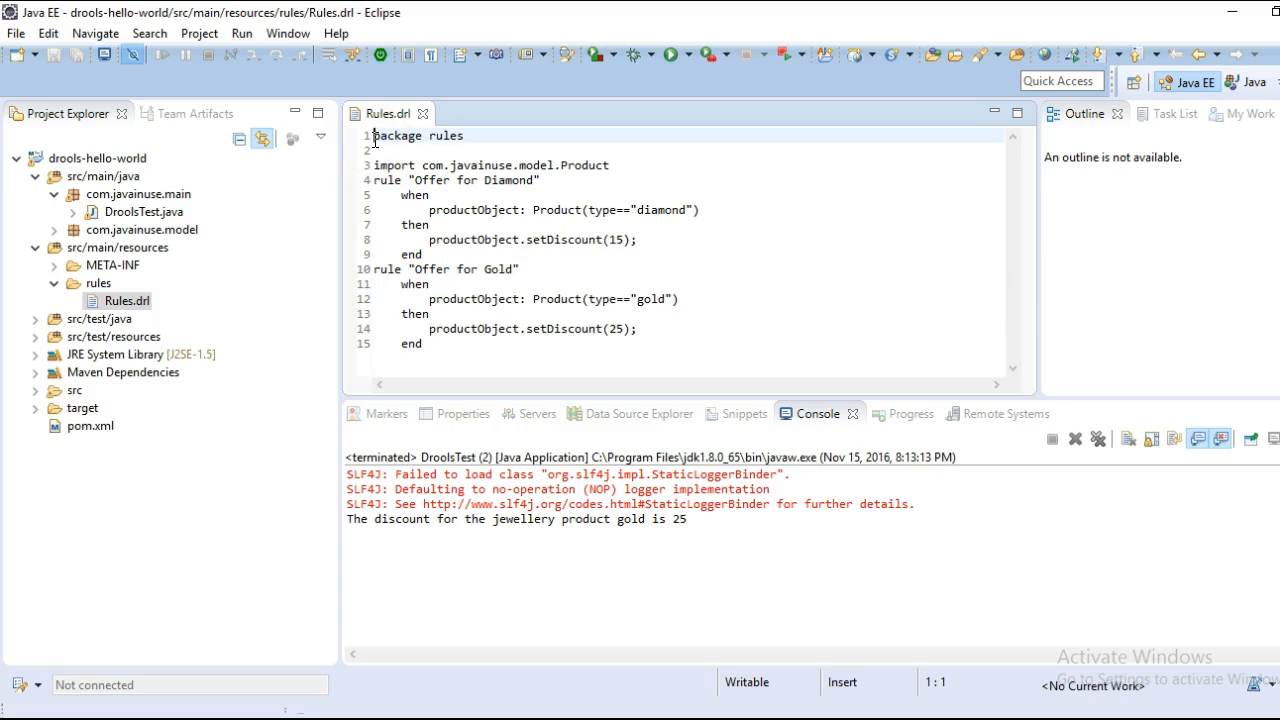
mouse_move(388, 112)
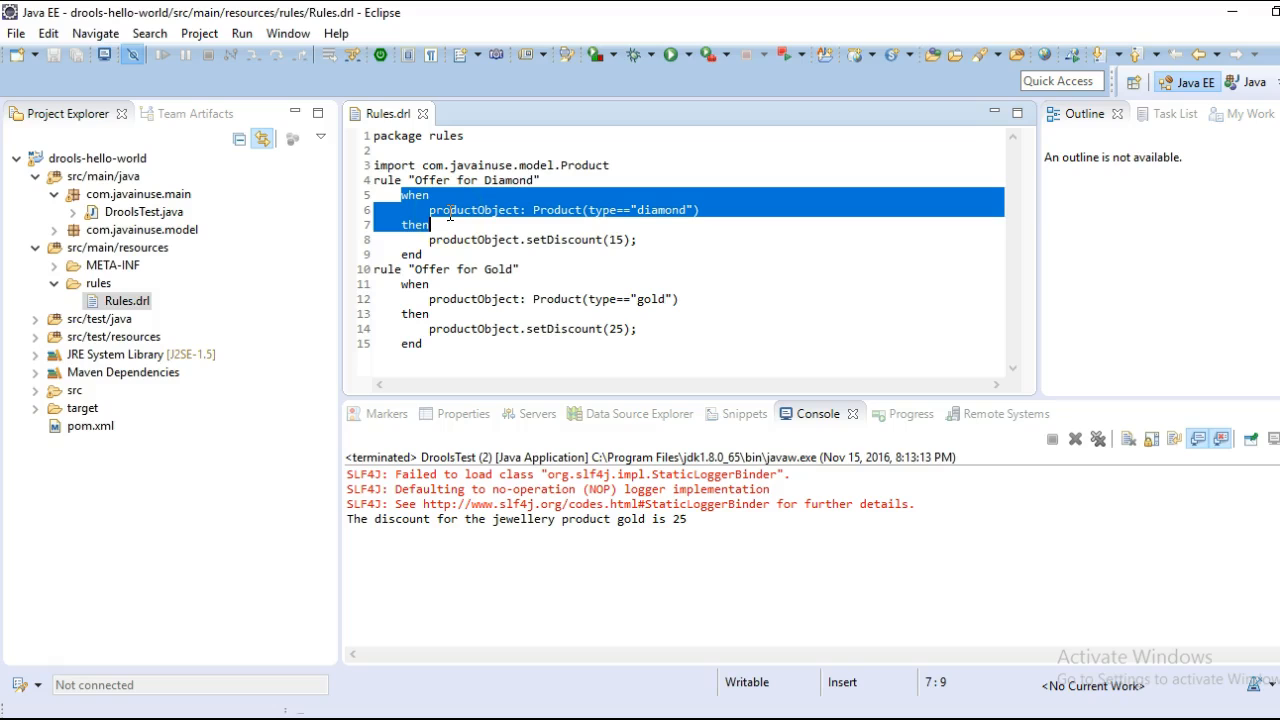
double_click(474, 210)
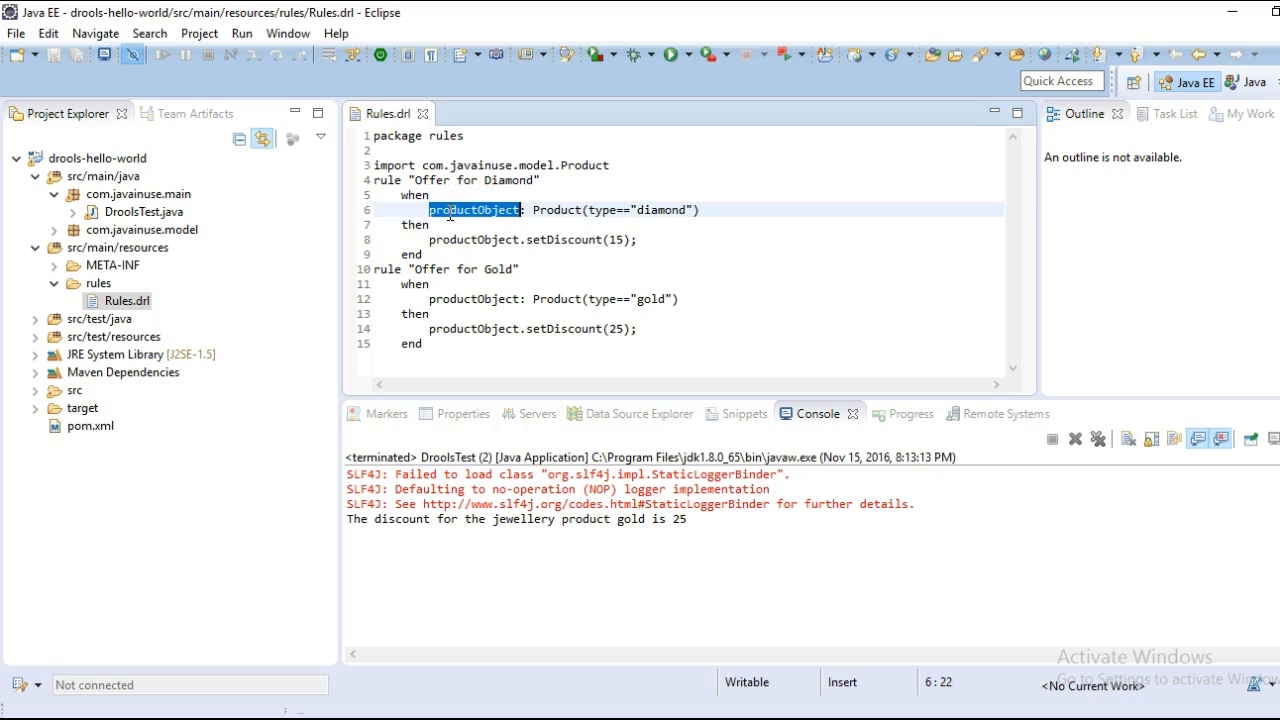
double_click(558, 210)
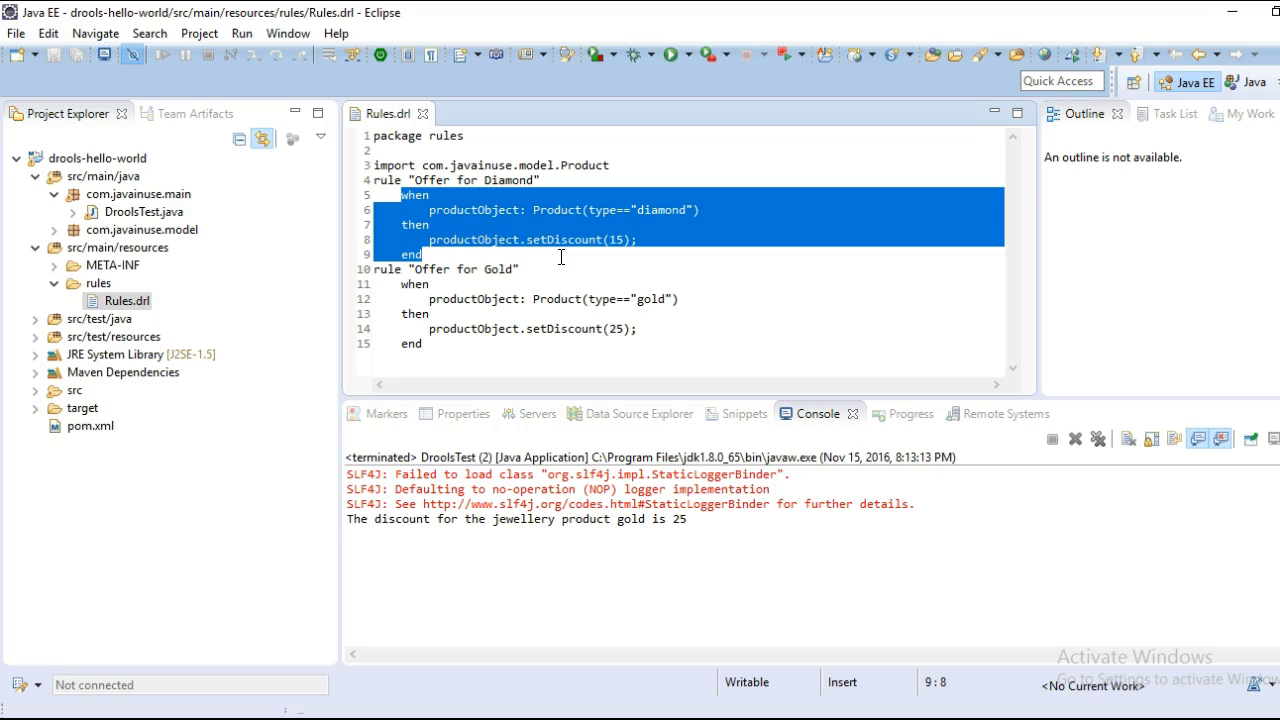
click(424, 254)
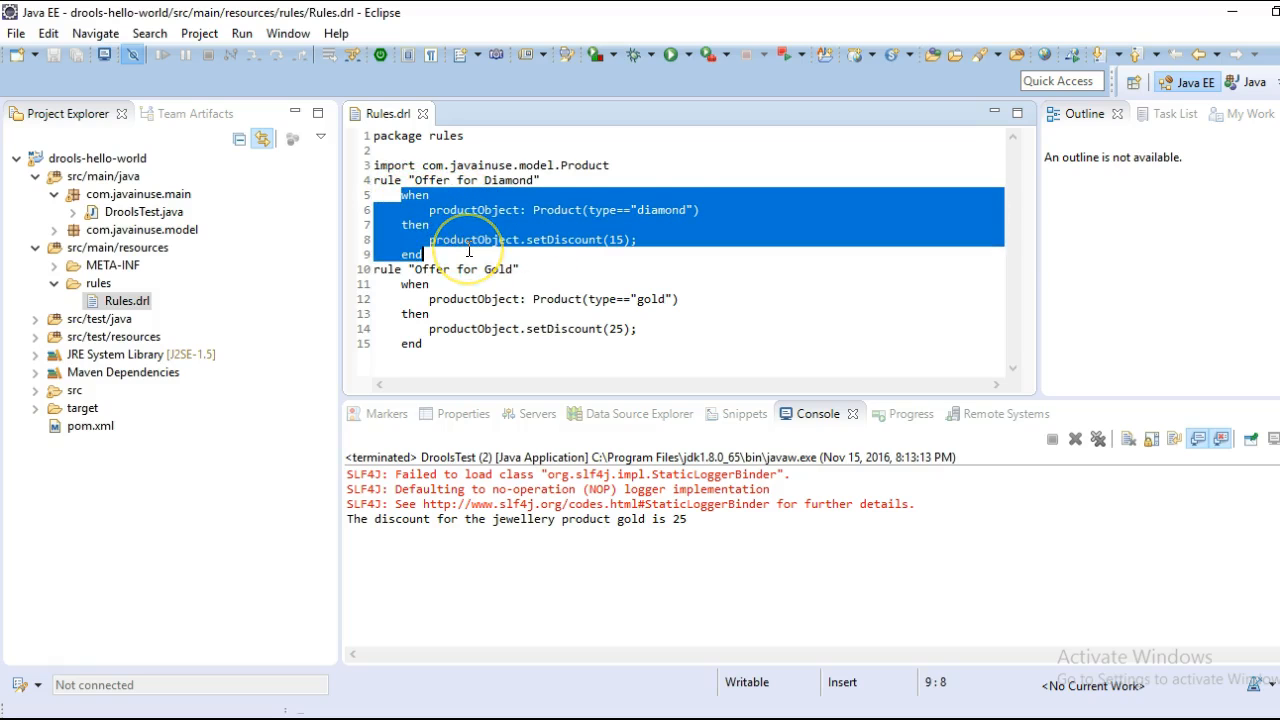
mouse_move(56, 680)
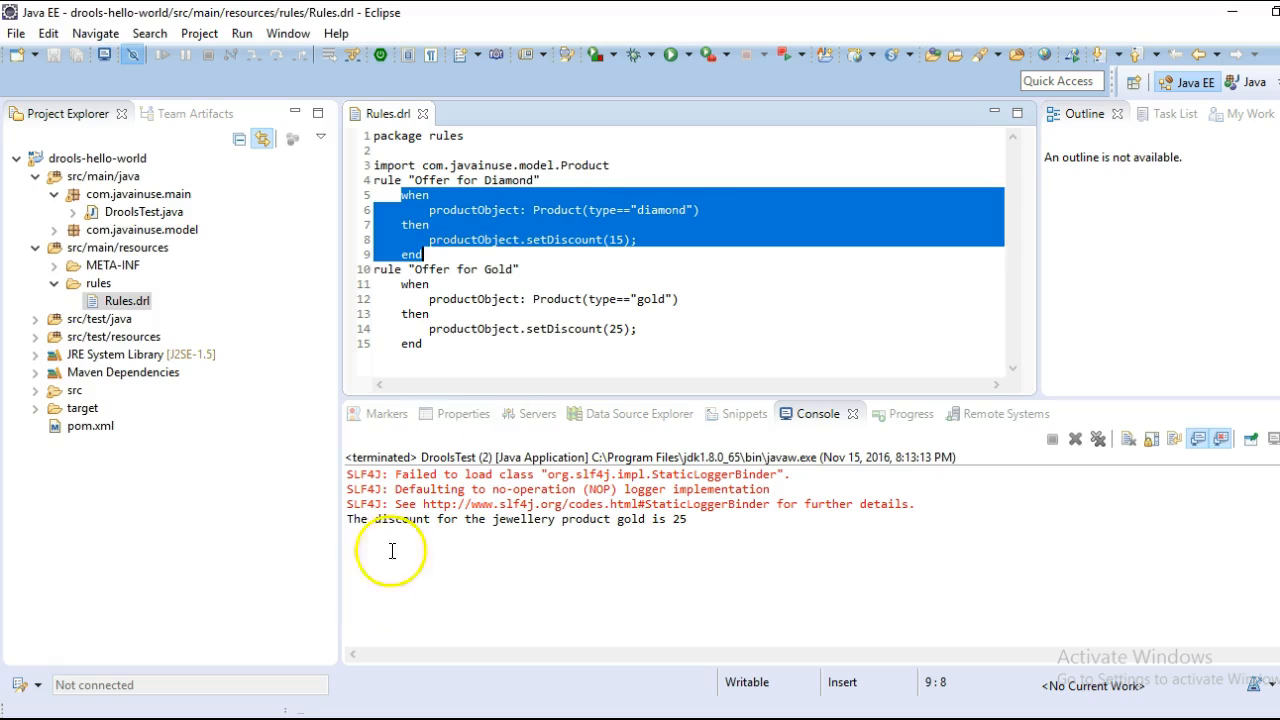
Step: Highlight productObject in the Offer for Gold rule and select the whole file
double_click(464, 328)
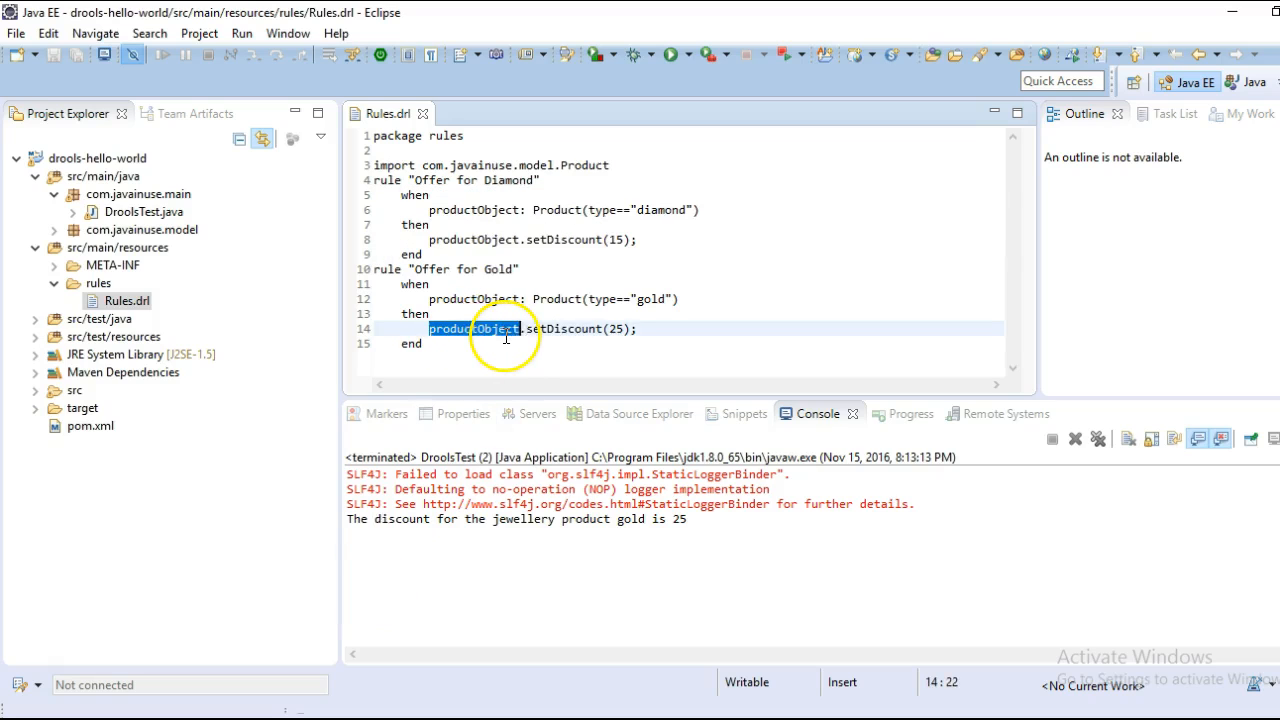
key(ctrl+a)
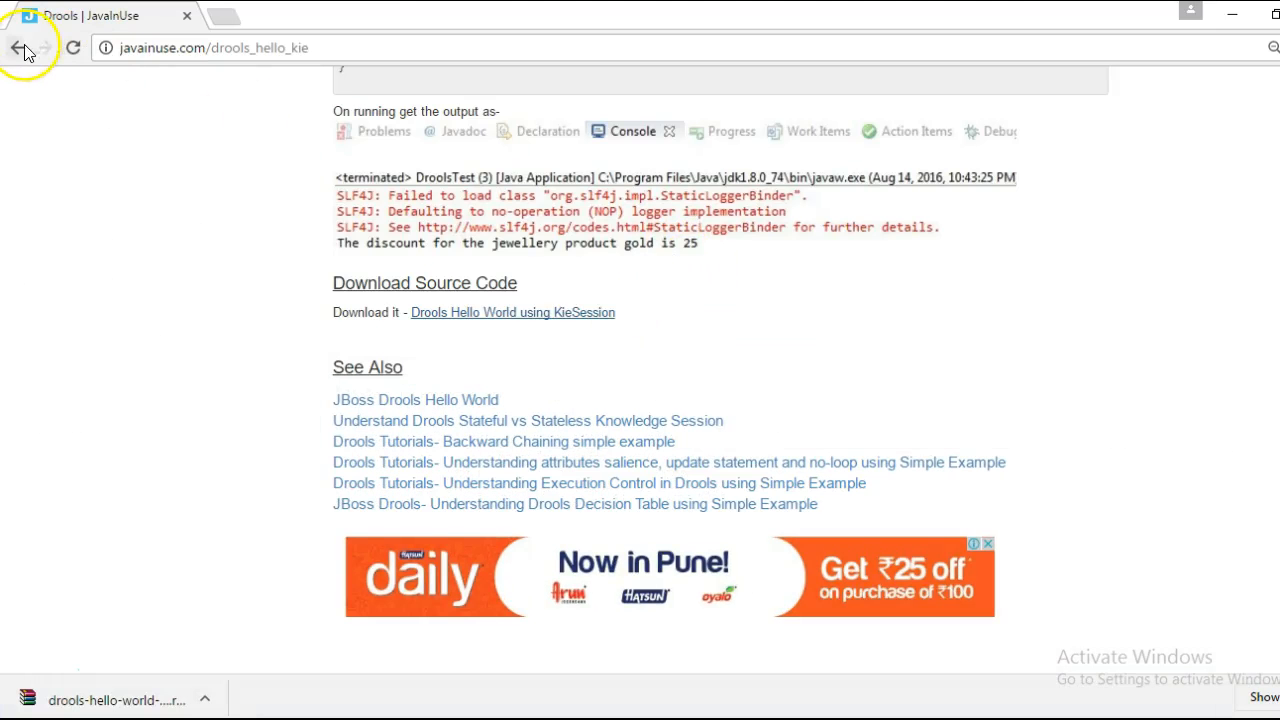
Step: Go back to the tutorial list, open the Decision Table tutorial and download its example project
click(16, 48)
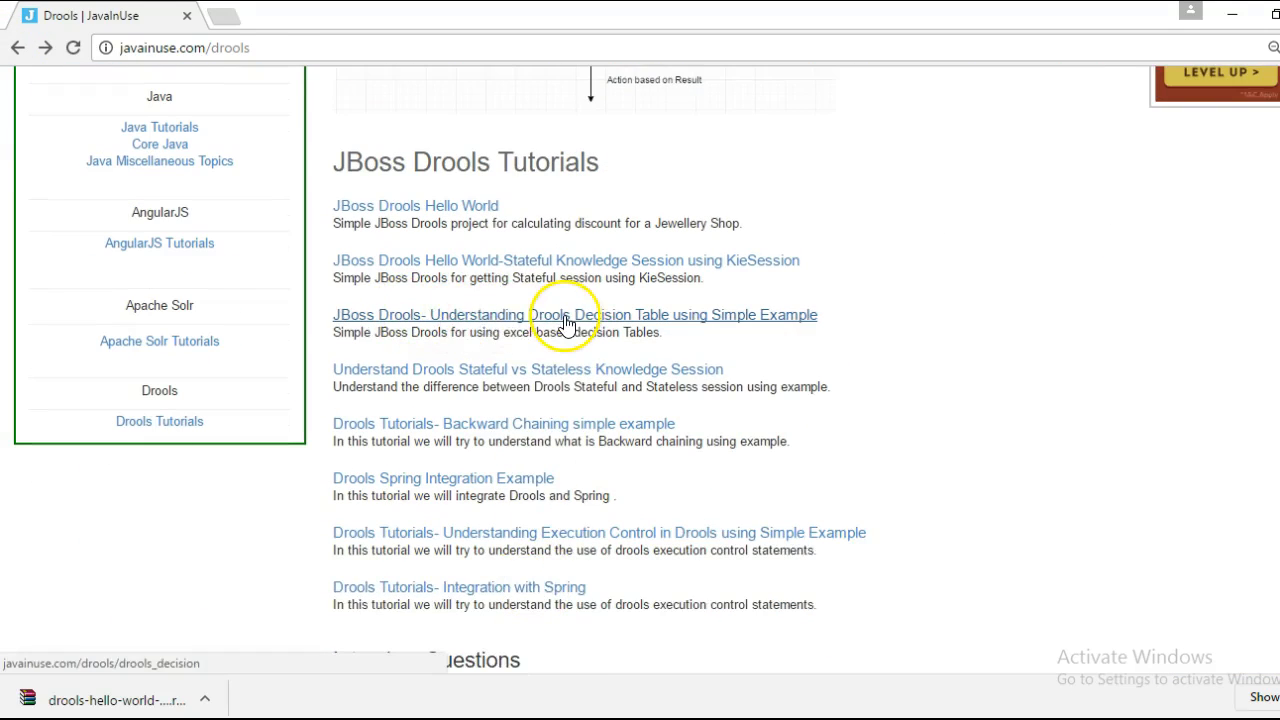
click(576, 314)
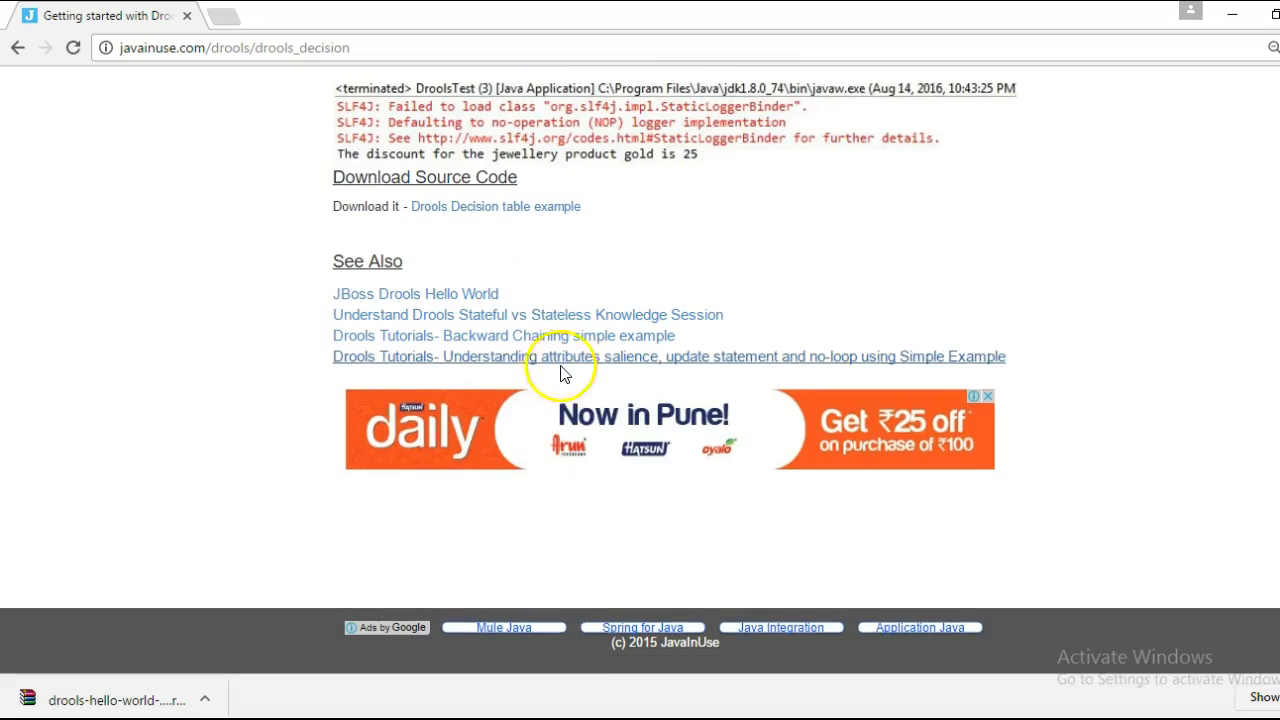
click(496, 206)
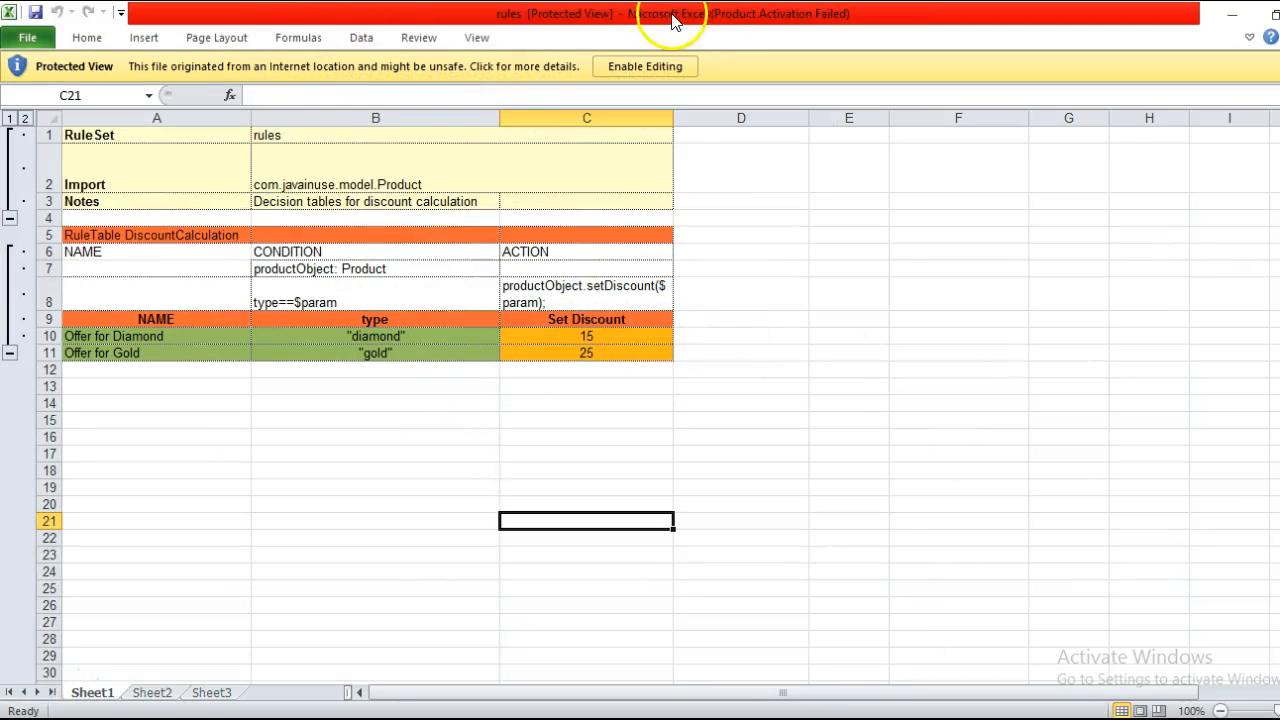
Step: Enable editing of rules.xls and inspect the RuleSet and Import cells A1 and A2
click(644, 66)
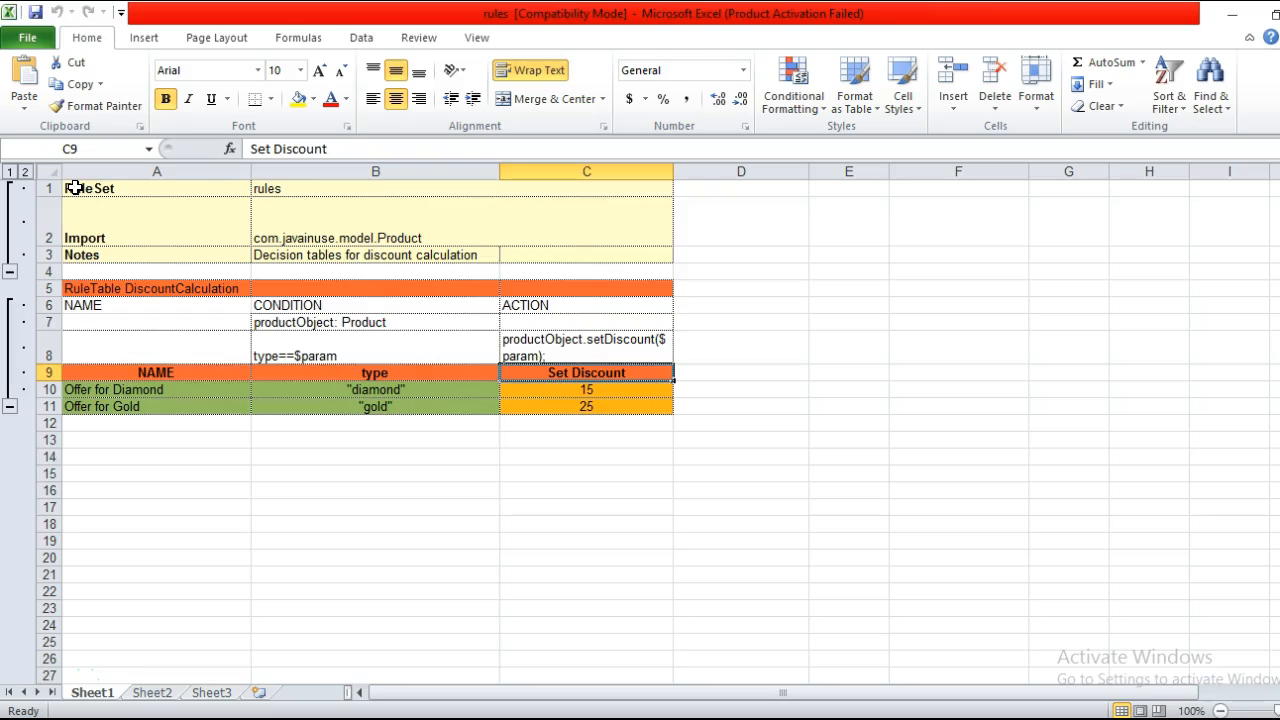
click(28, 36)
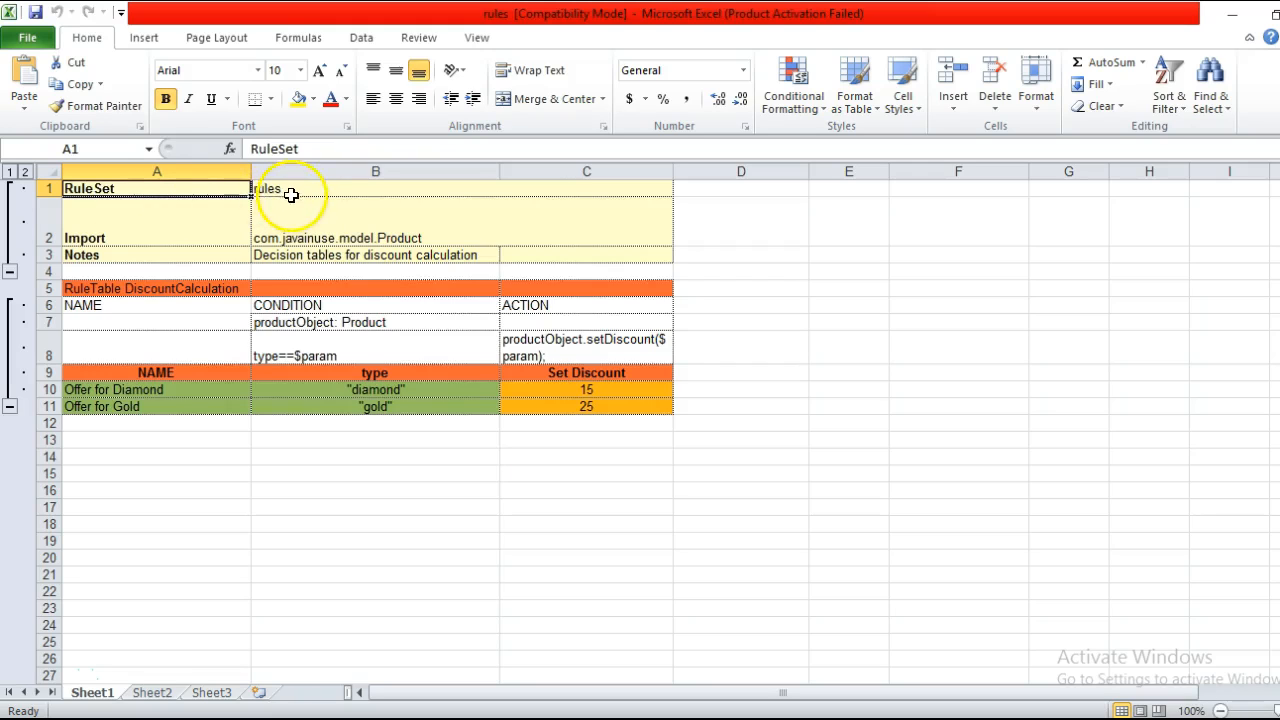
click(290, 196)
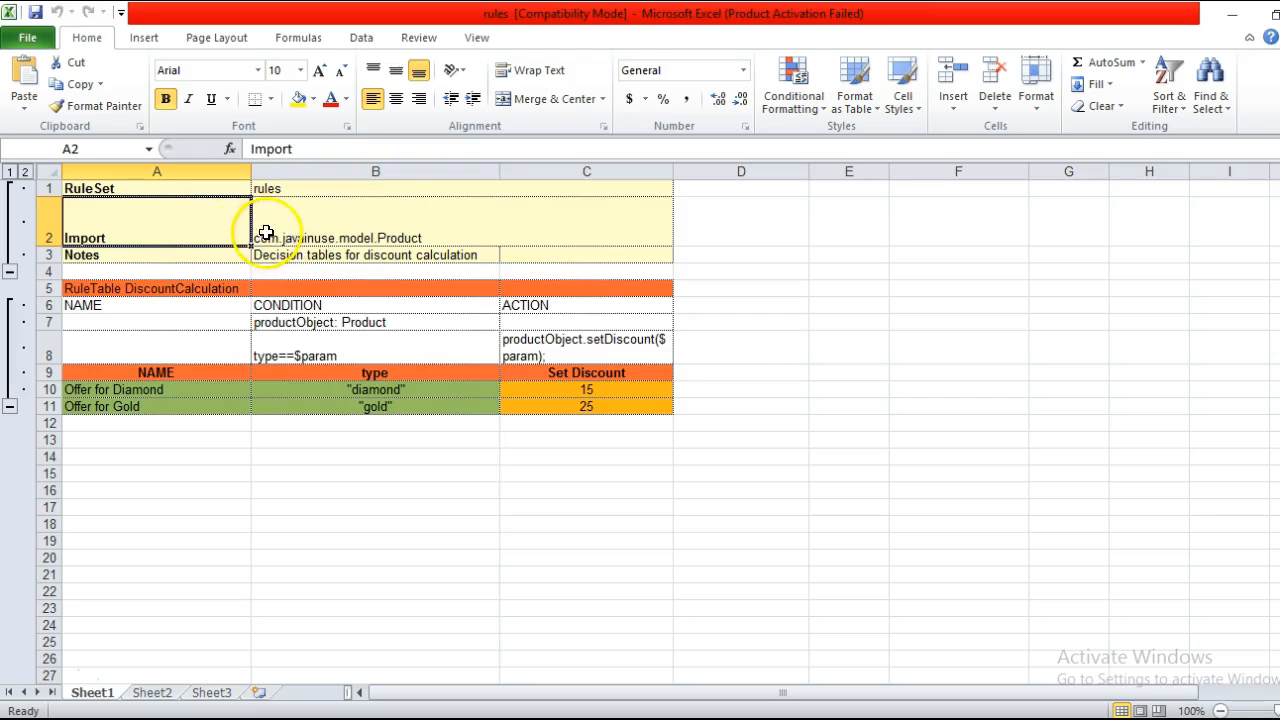
mouse_move(132, 214)
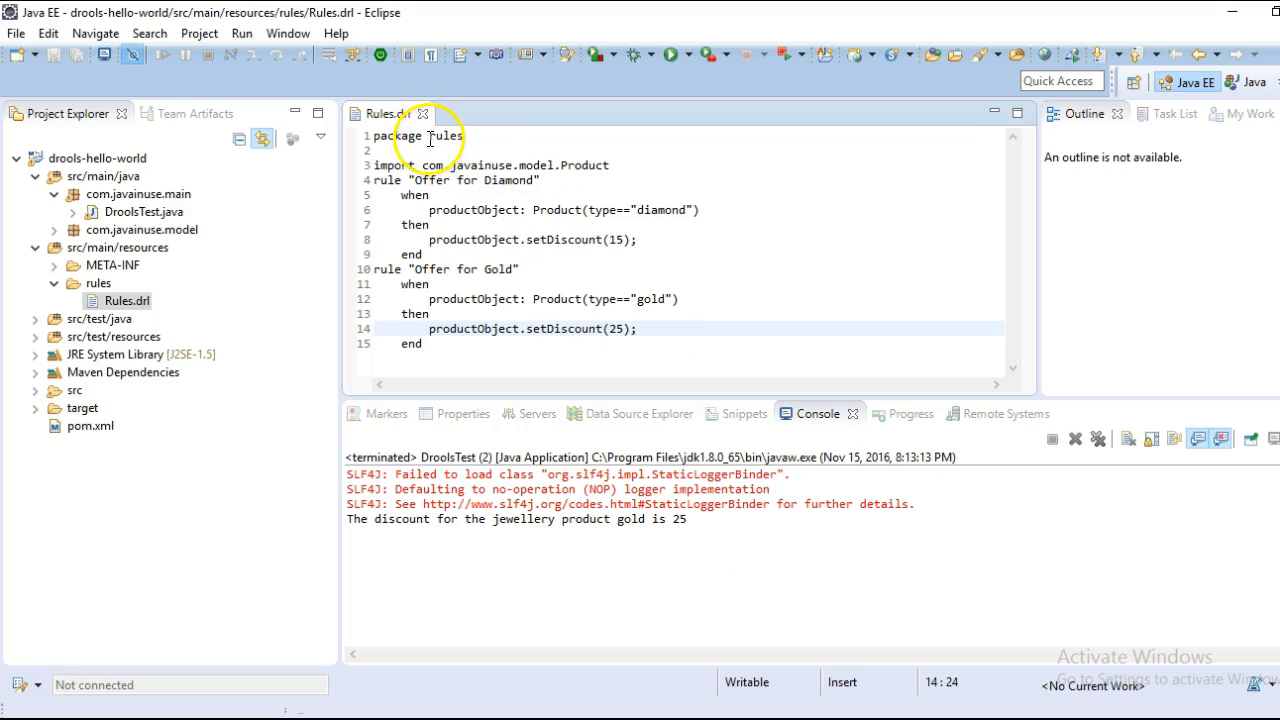
Step: View Rules.drl in Eclipse, then return to the productObject: Product condition in rules.xls
double_click(446, 136)
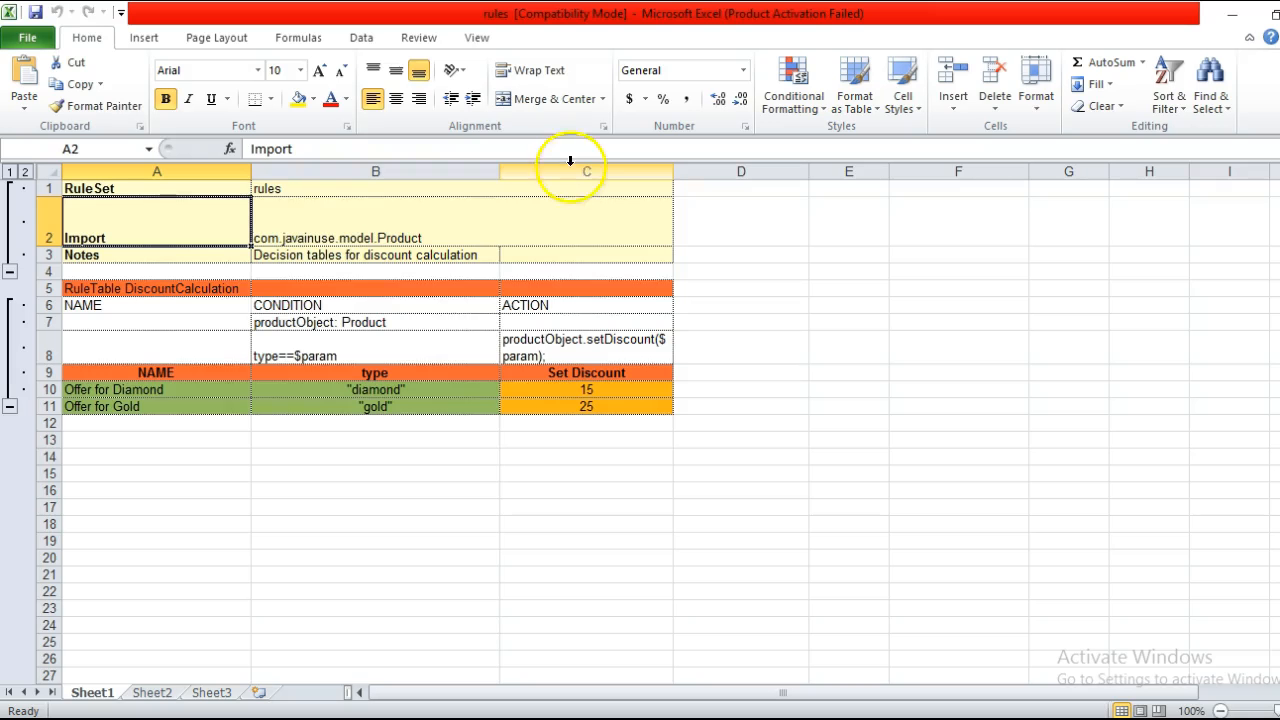
click(156, 254)
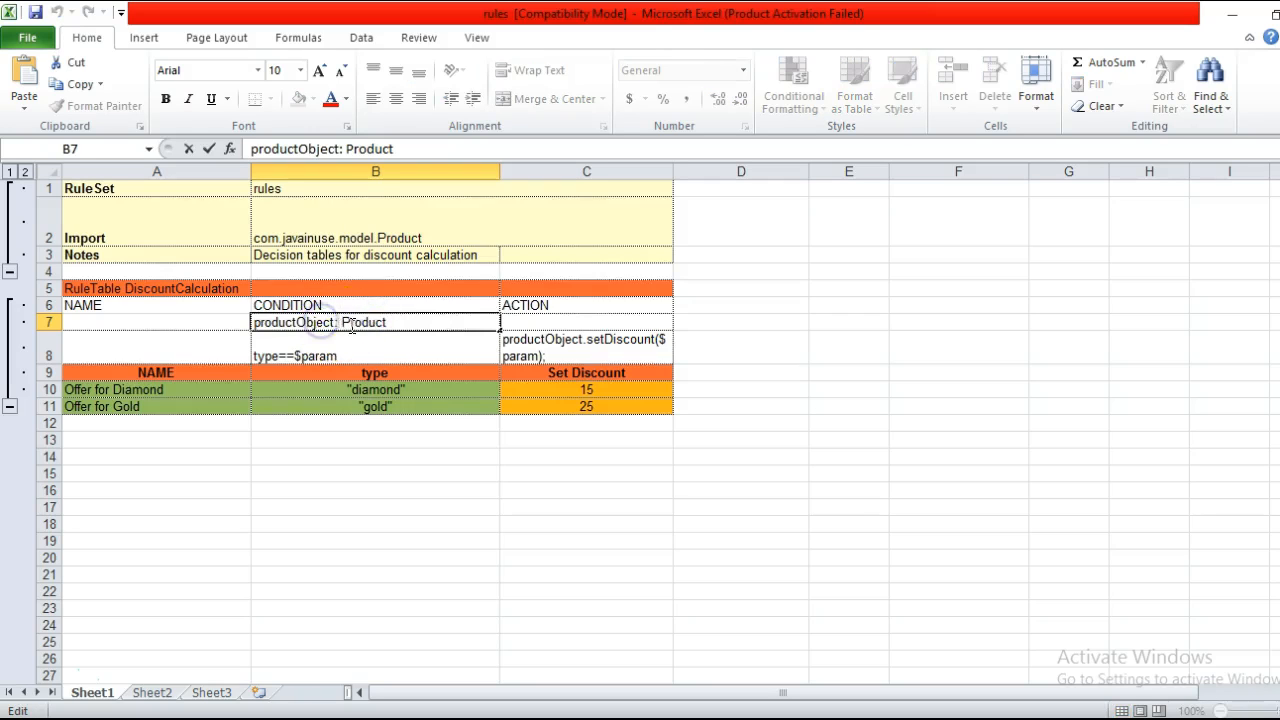
double_click(364, 322)
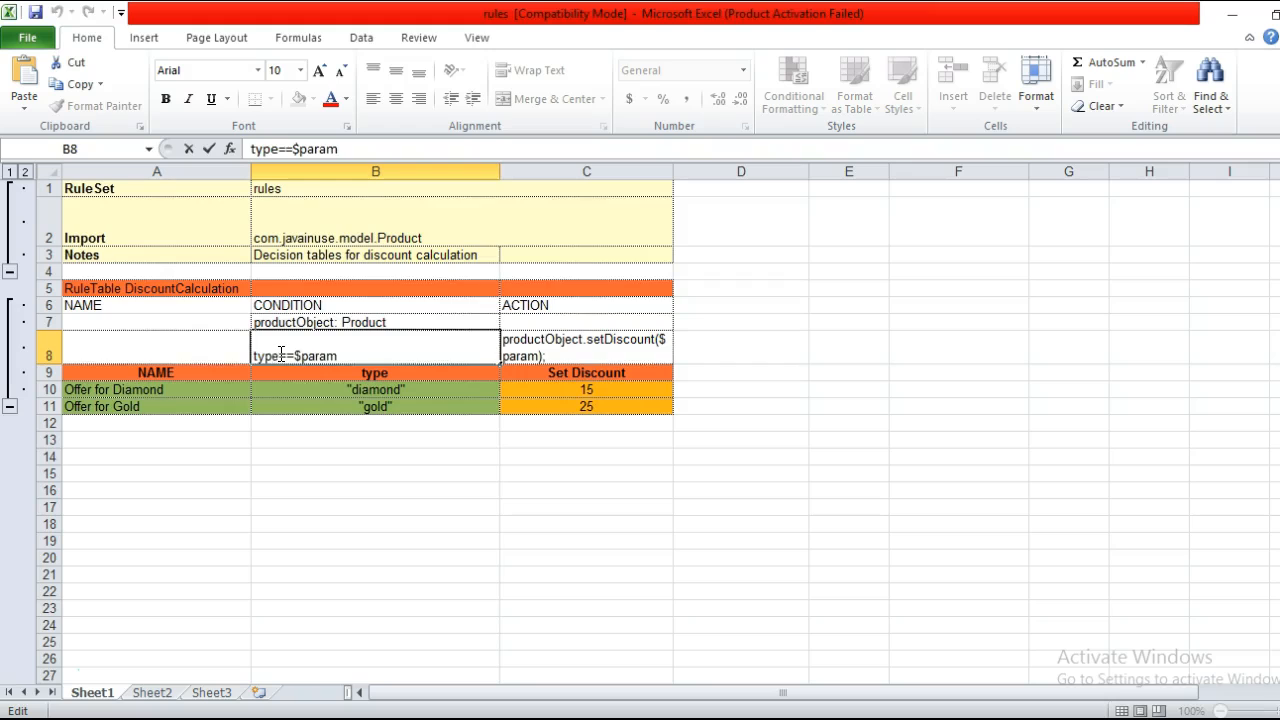
double_click(268, 356)
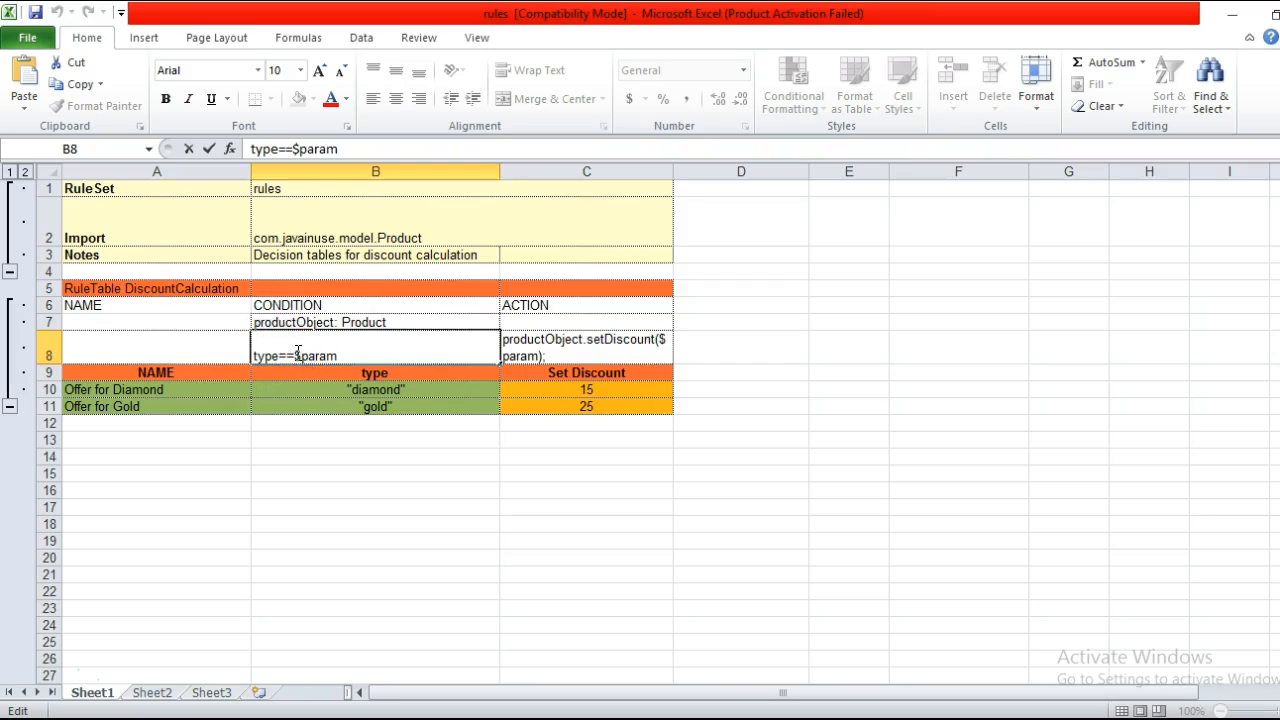
click(376, 388)
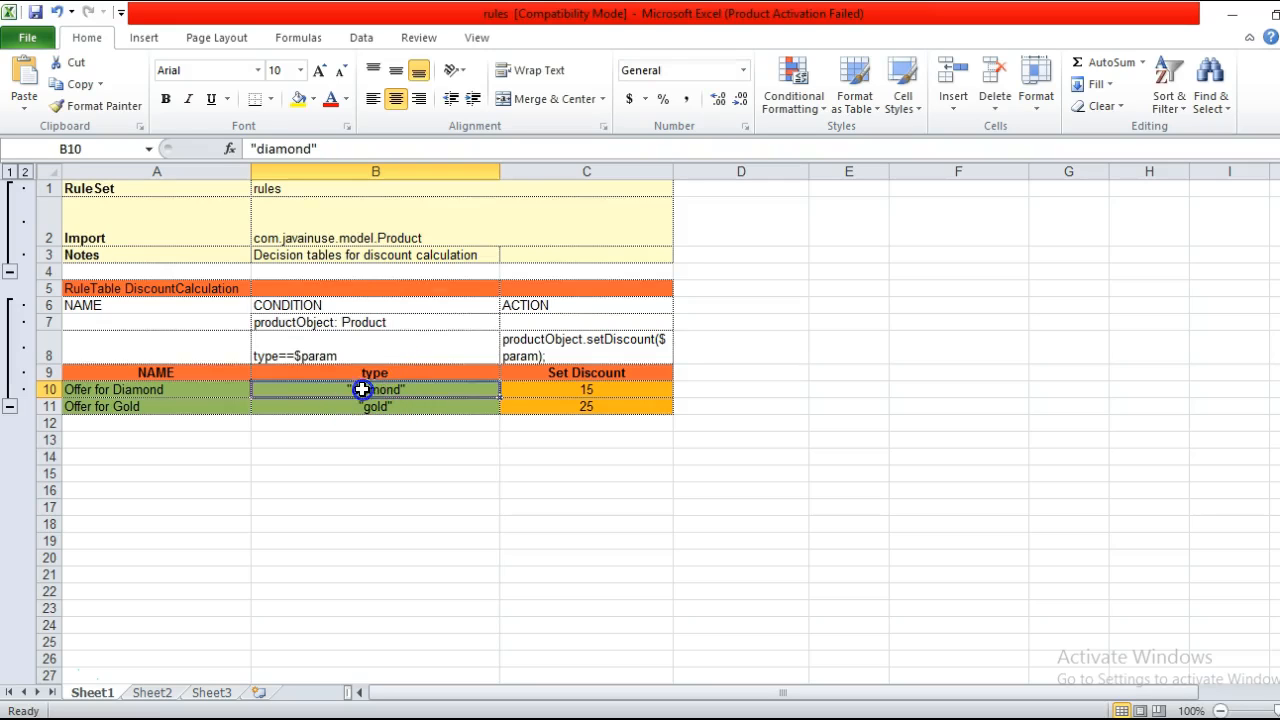
mouse_move(368, 404)
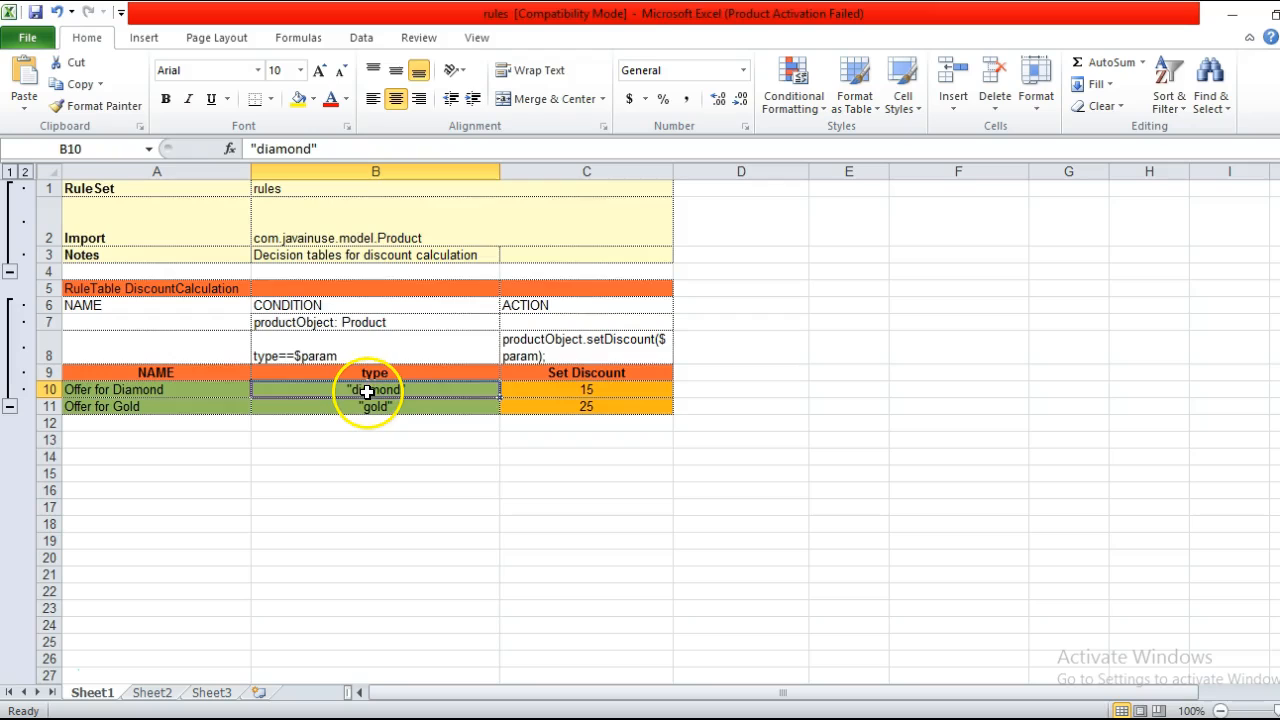
click(376, 406)
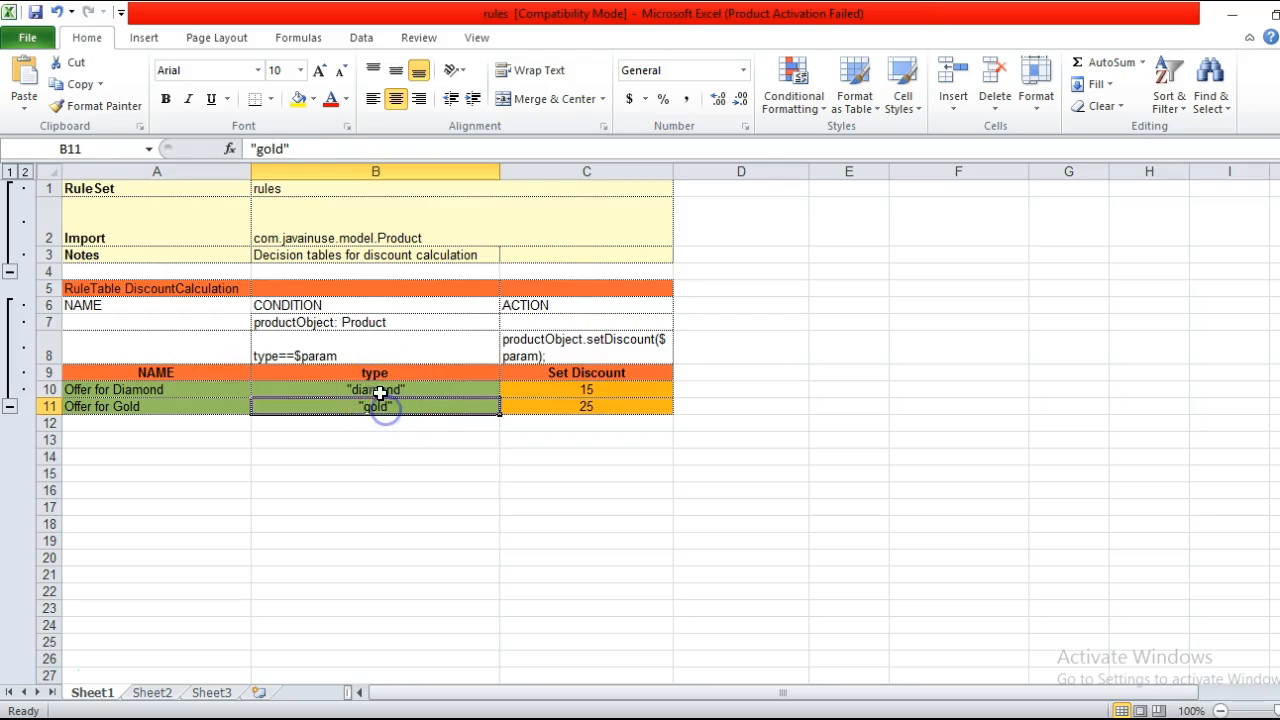
click(376, 388)
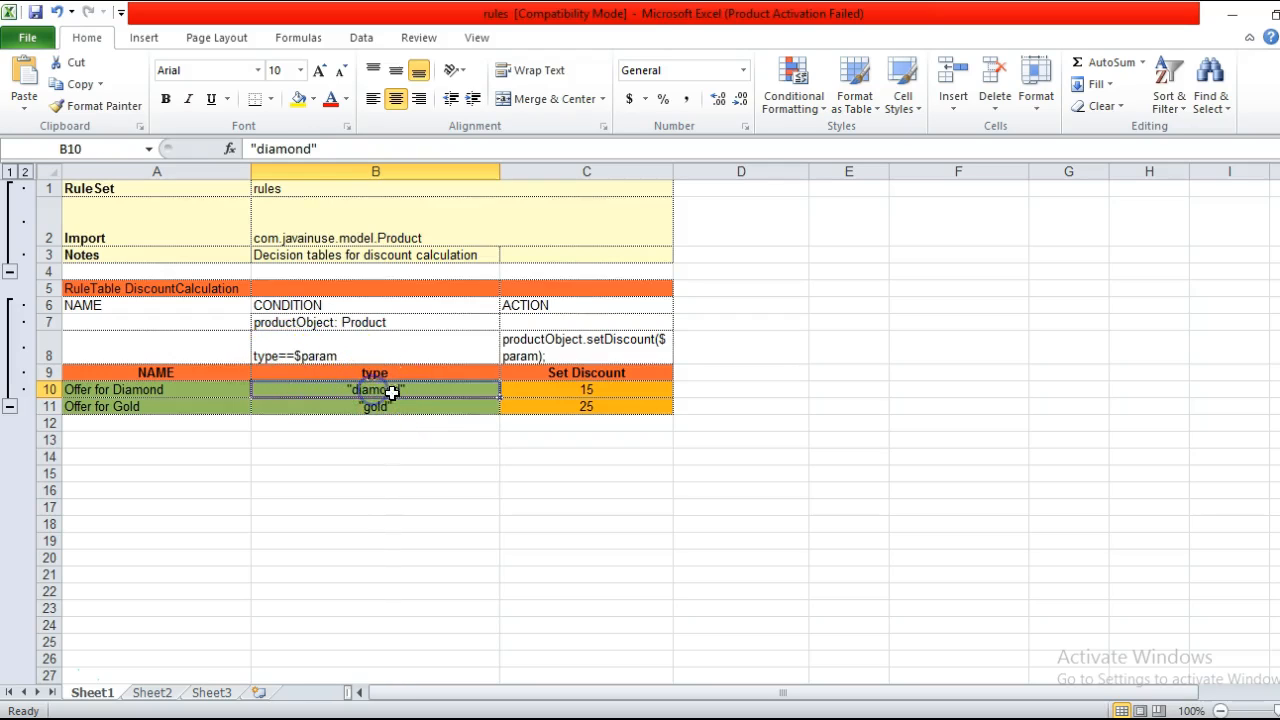
click(376, 406)
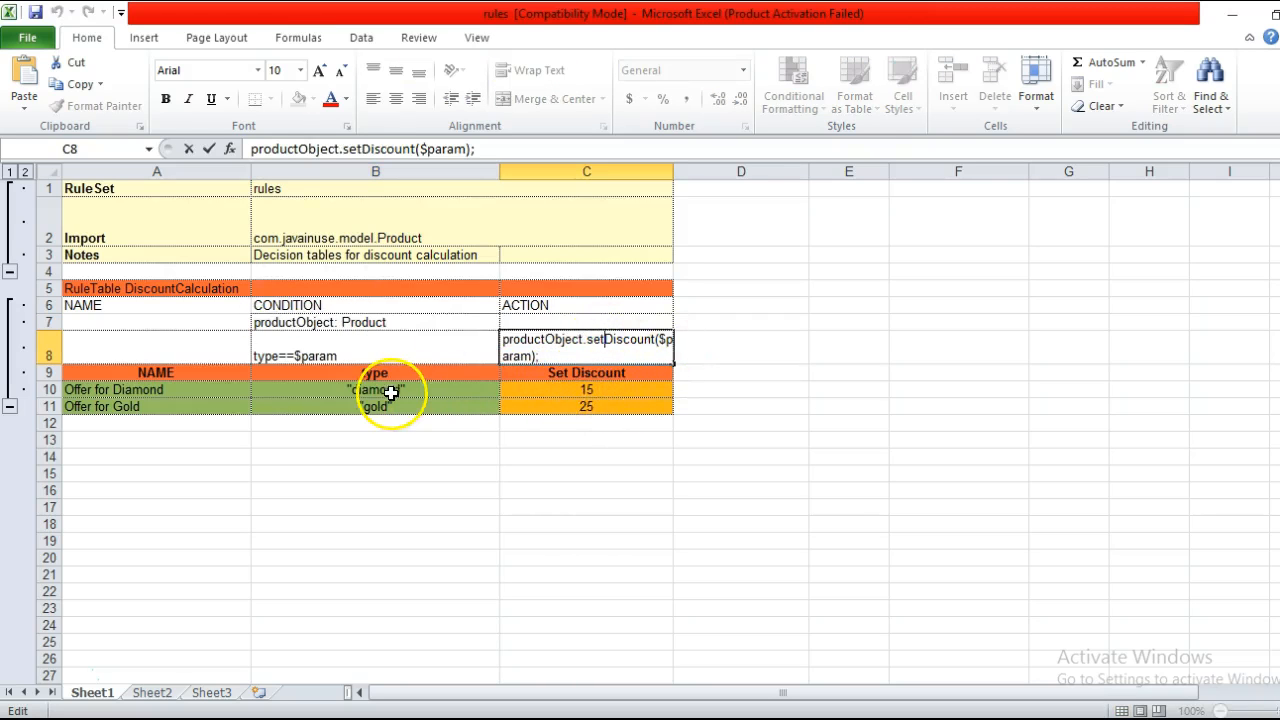
Step: Check the gold 25 and diamond 15 discount cells in the decision table
click(376, 388)
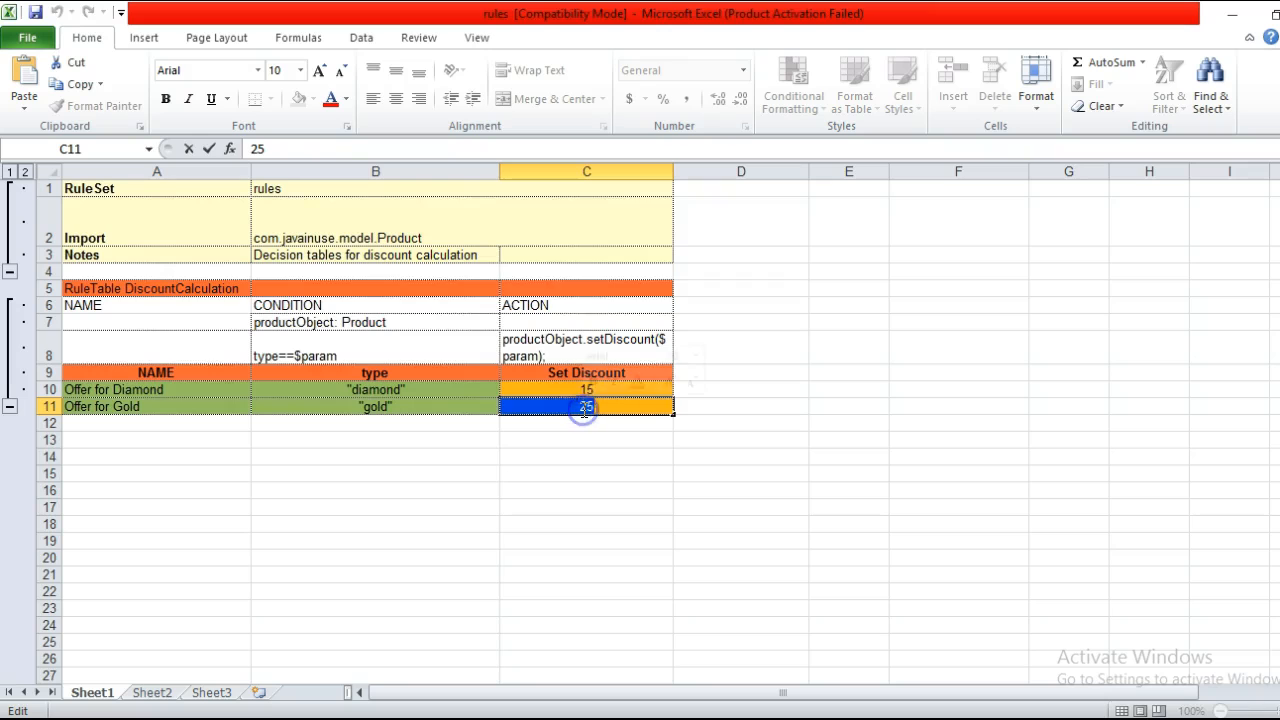
click(586, 388)
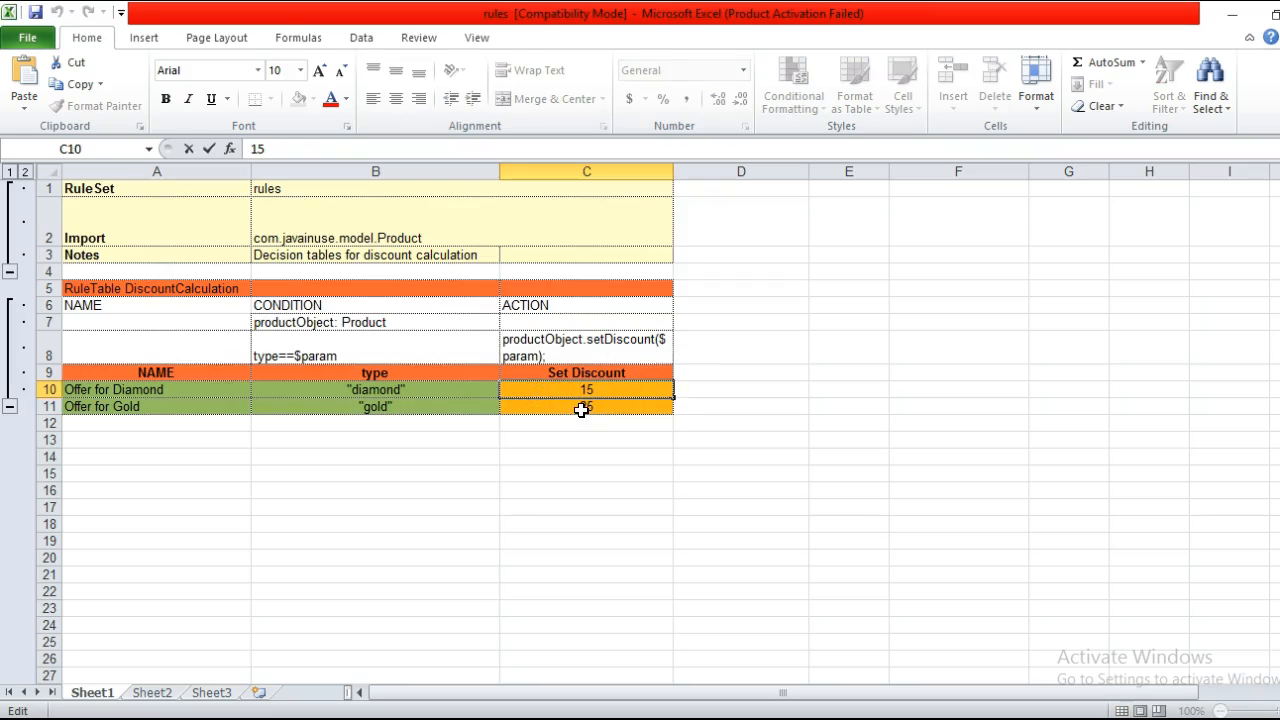
text(25);)
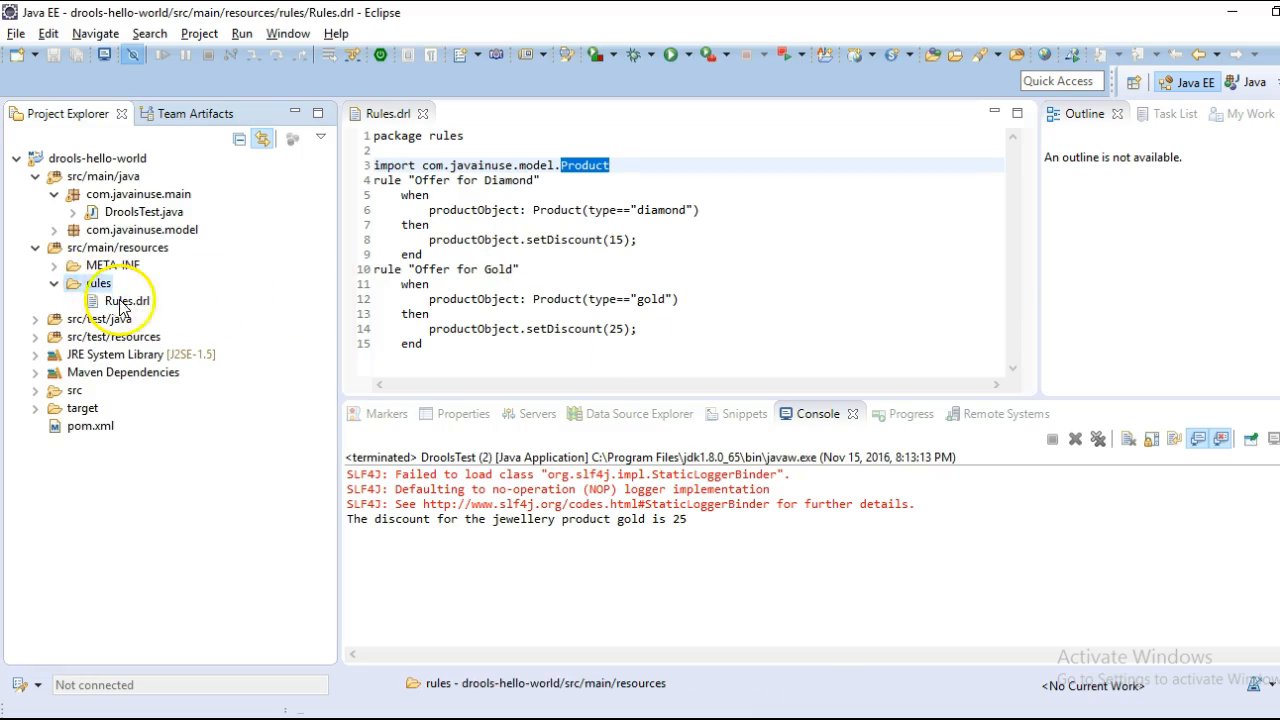
Step: Replace Rules.drl with rules.xls in the src/main/resources/rules folder
click(130, 300)
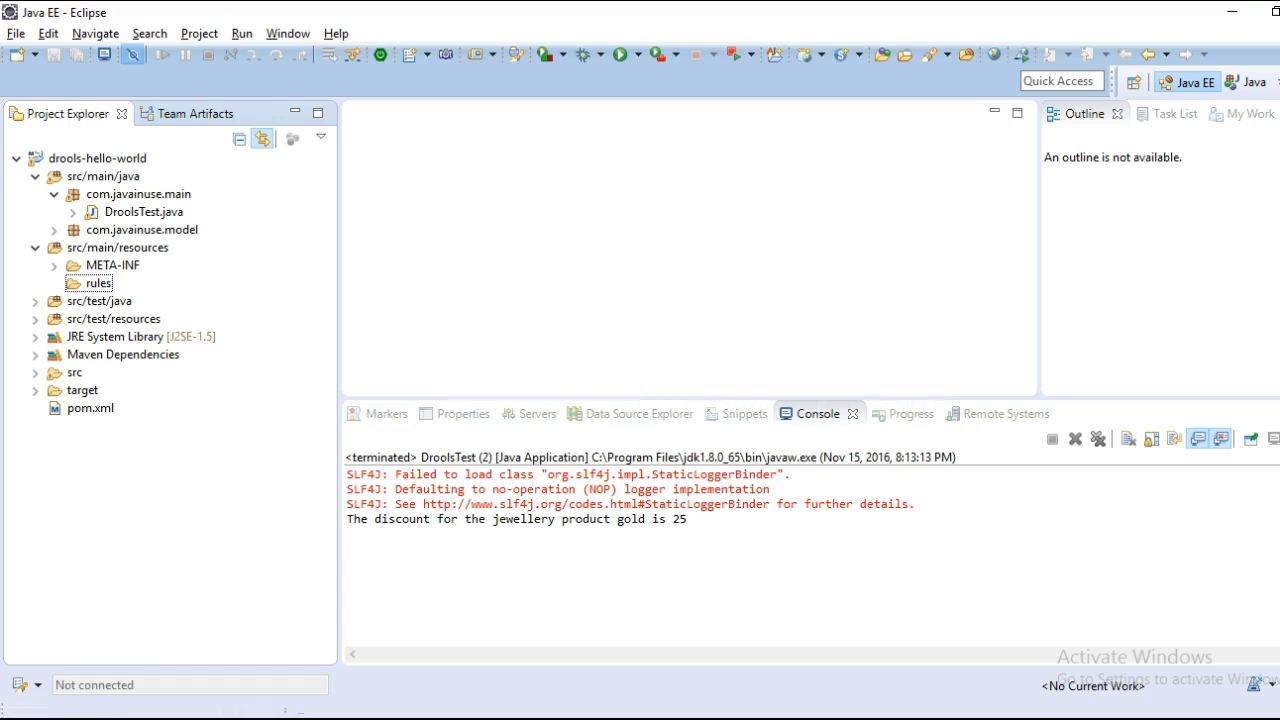
click(100, 284)
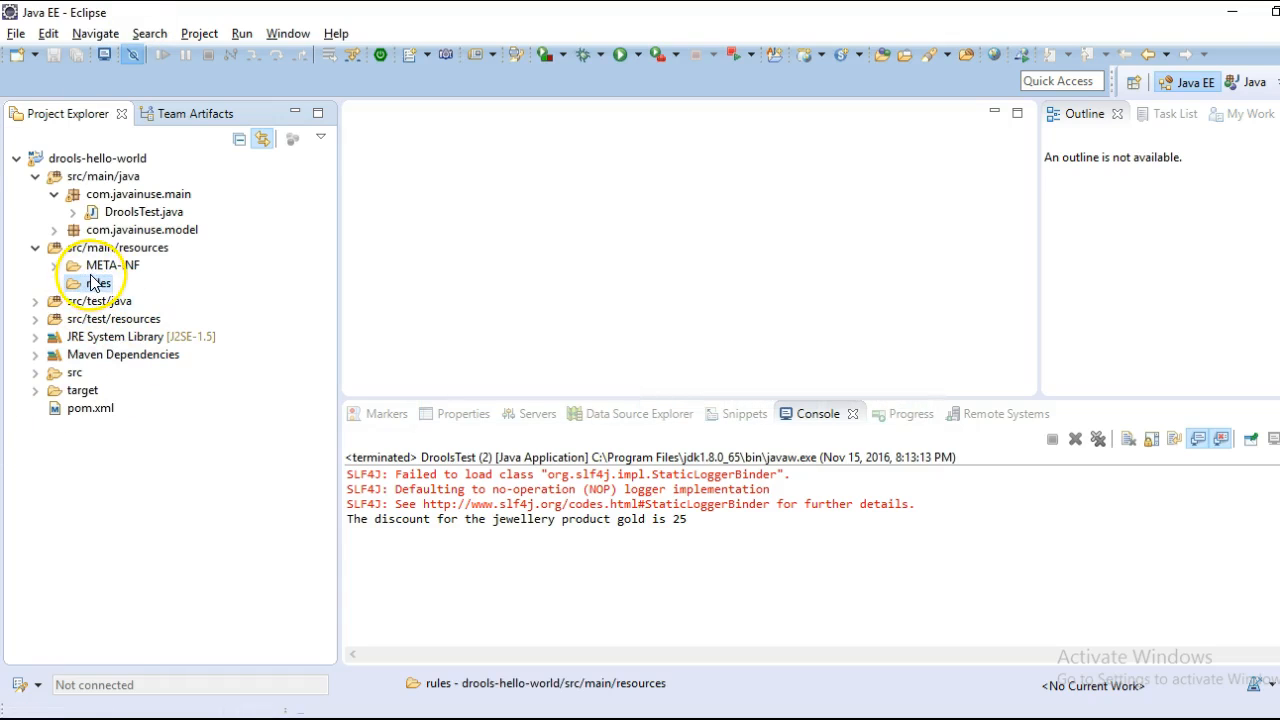
click(52, 284)
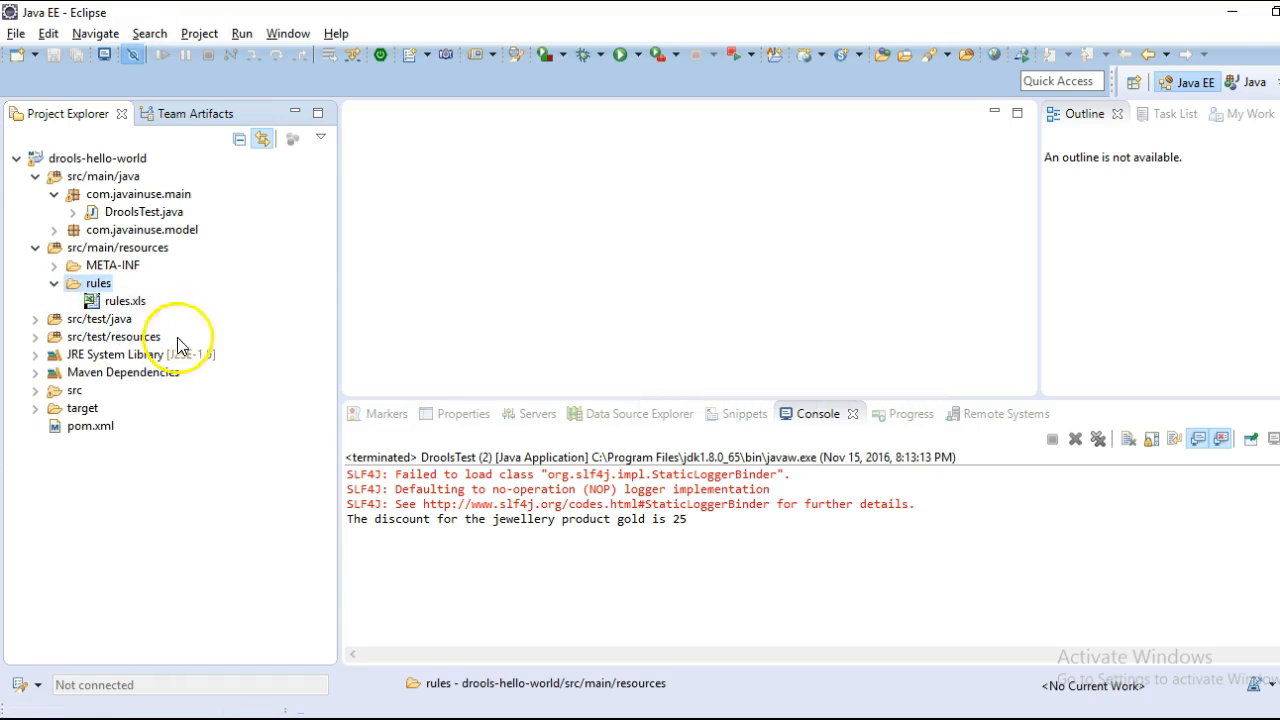
click(98, 284)
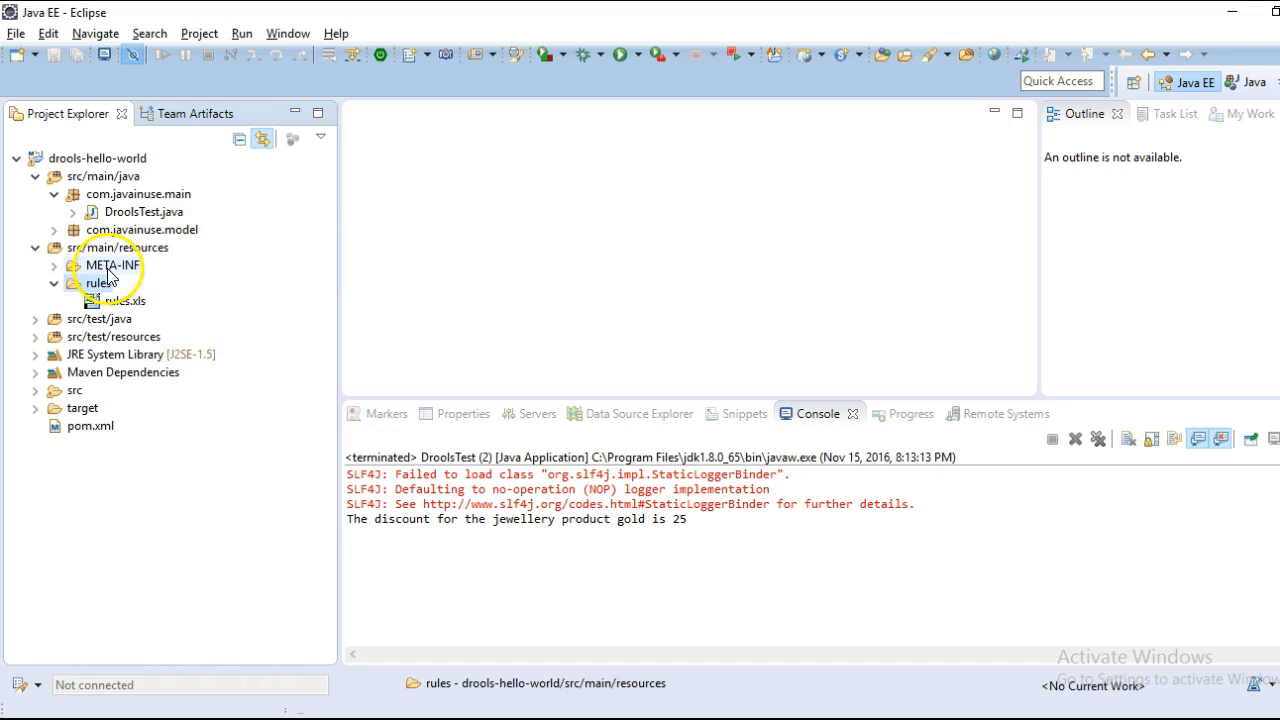
Step: Open DroolsTest.java in the editor, then the decision-table project's pom.xml in Notepad++
click(150, 212)
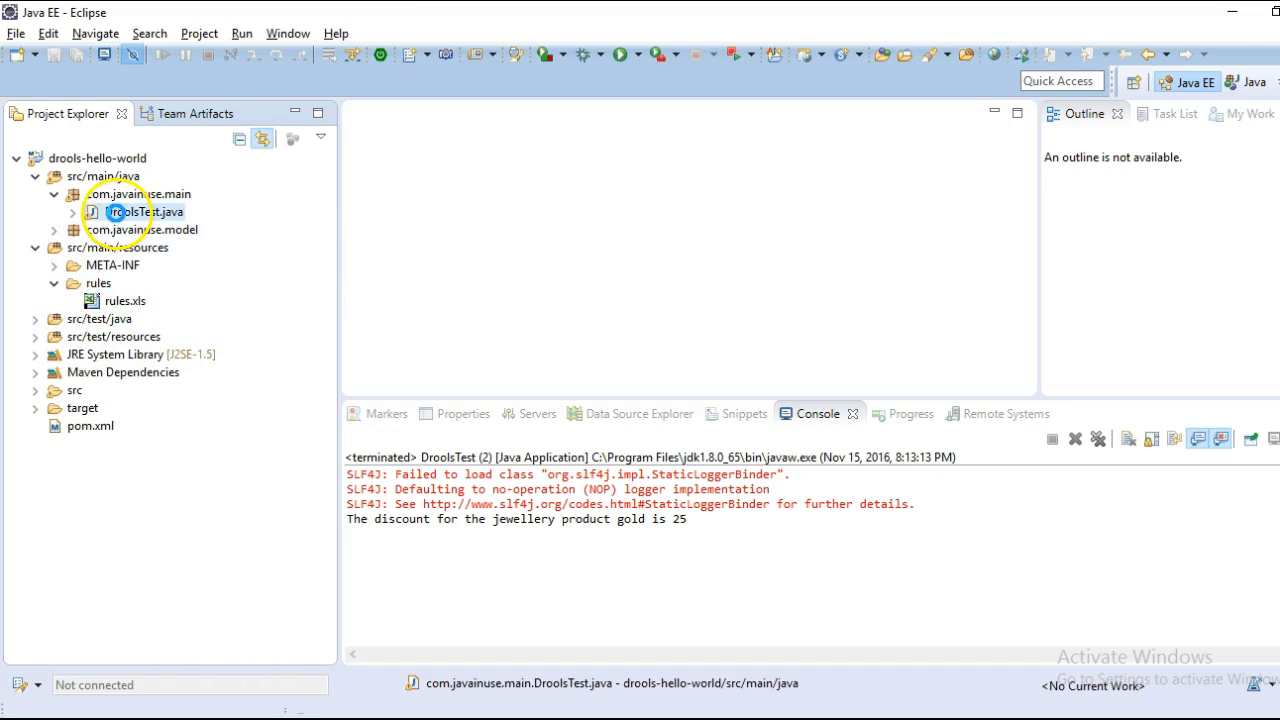
double_click(148, 212)
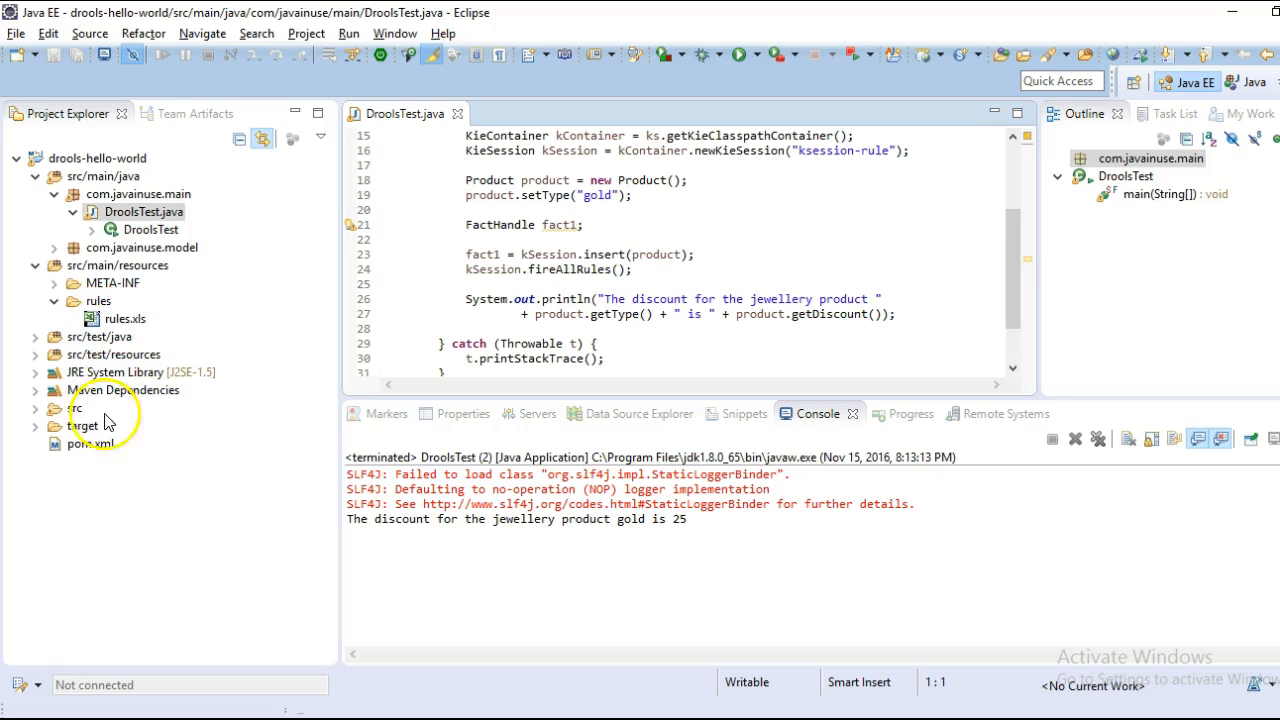
mouse_move(90, 444)
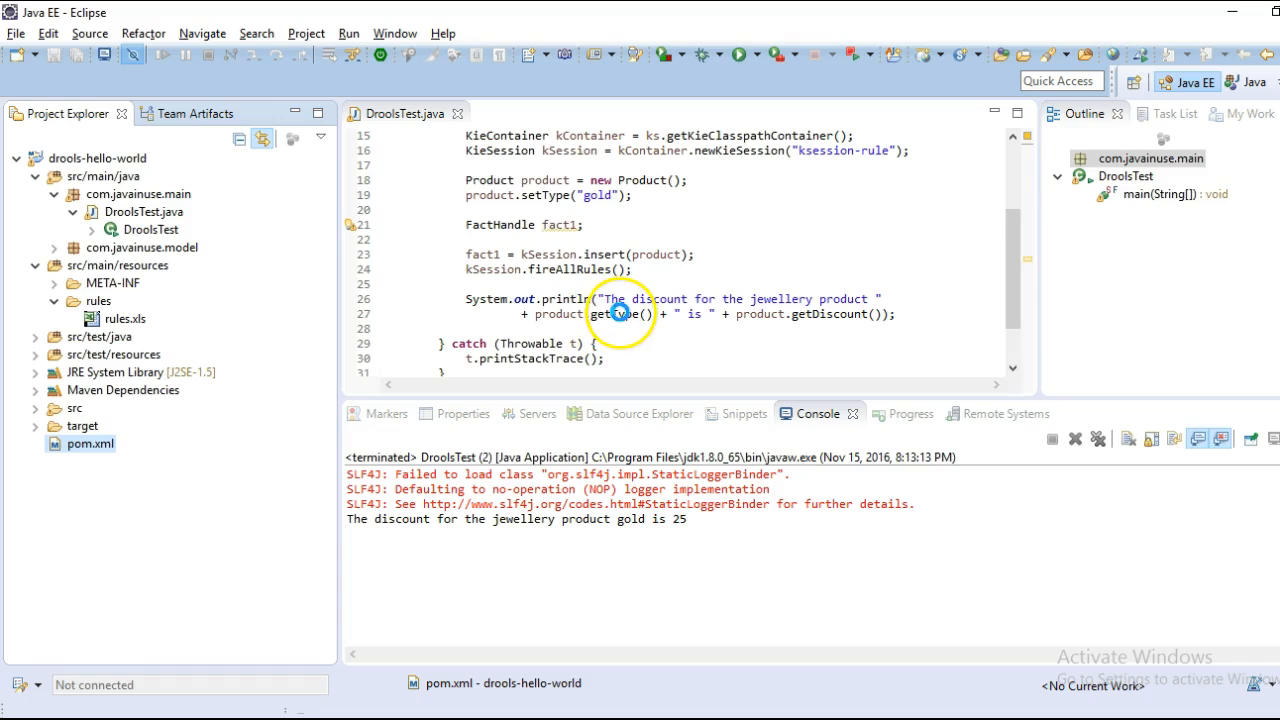
click(88, 444)
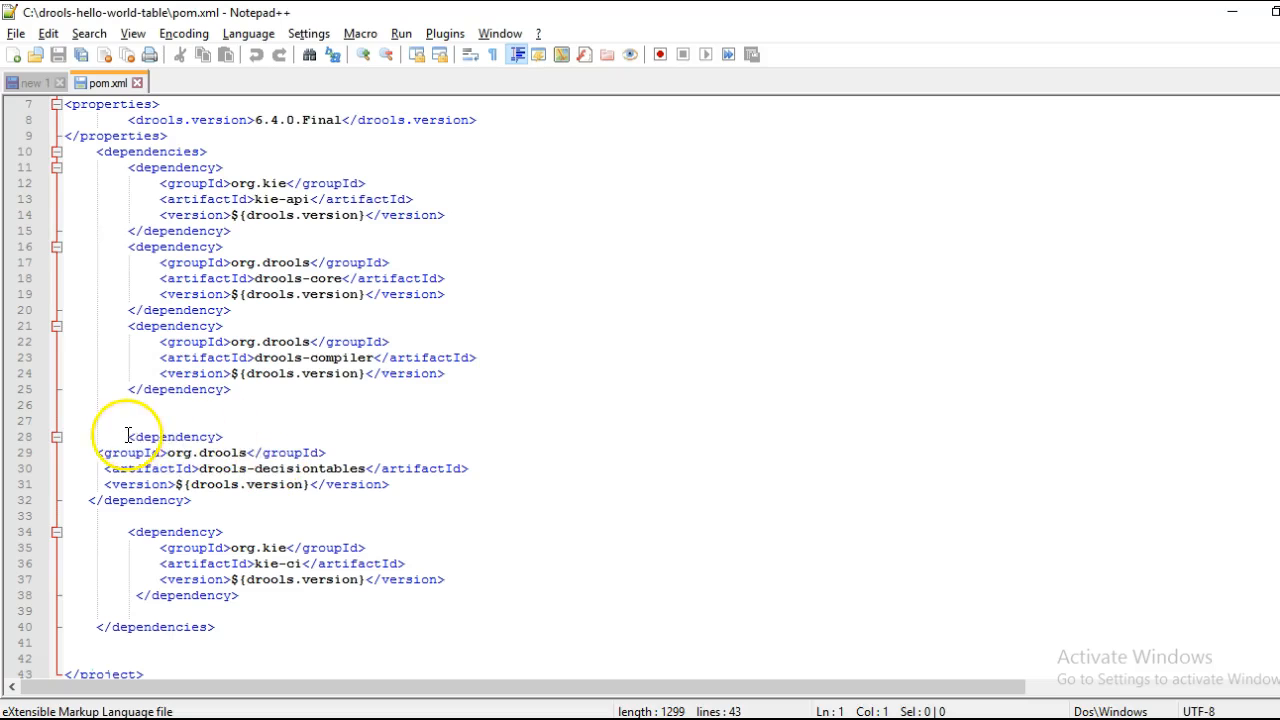
Step: Select the drools-decisiontables dependency block in Notepad++ for copying into pom.xml
drag(128, 436, 200, 500)
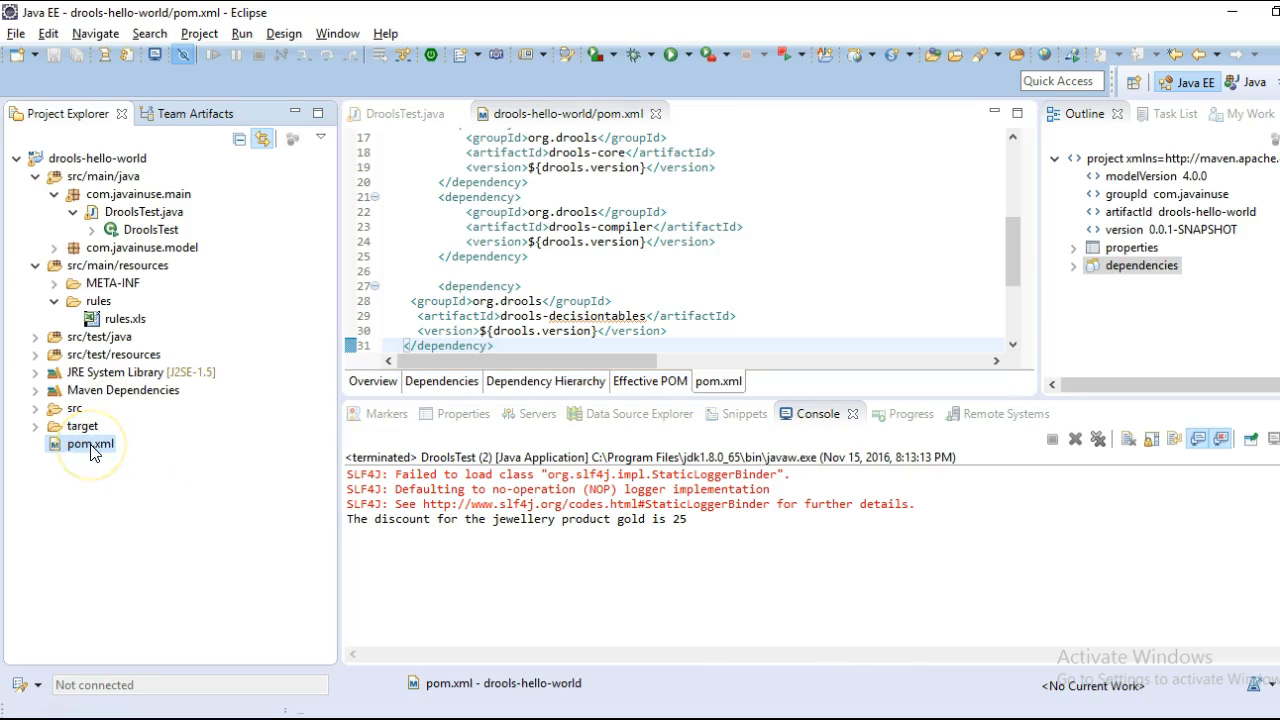
Step: Run Maven install on drools-hello-world's pom.xml to BUILD SUCCESS and run DroolsTest
right_click(88, 444)
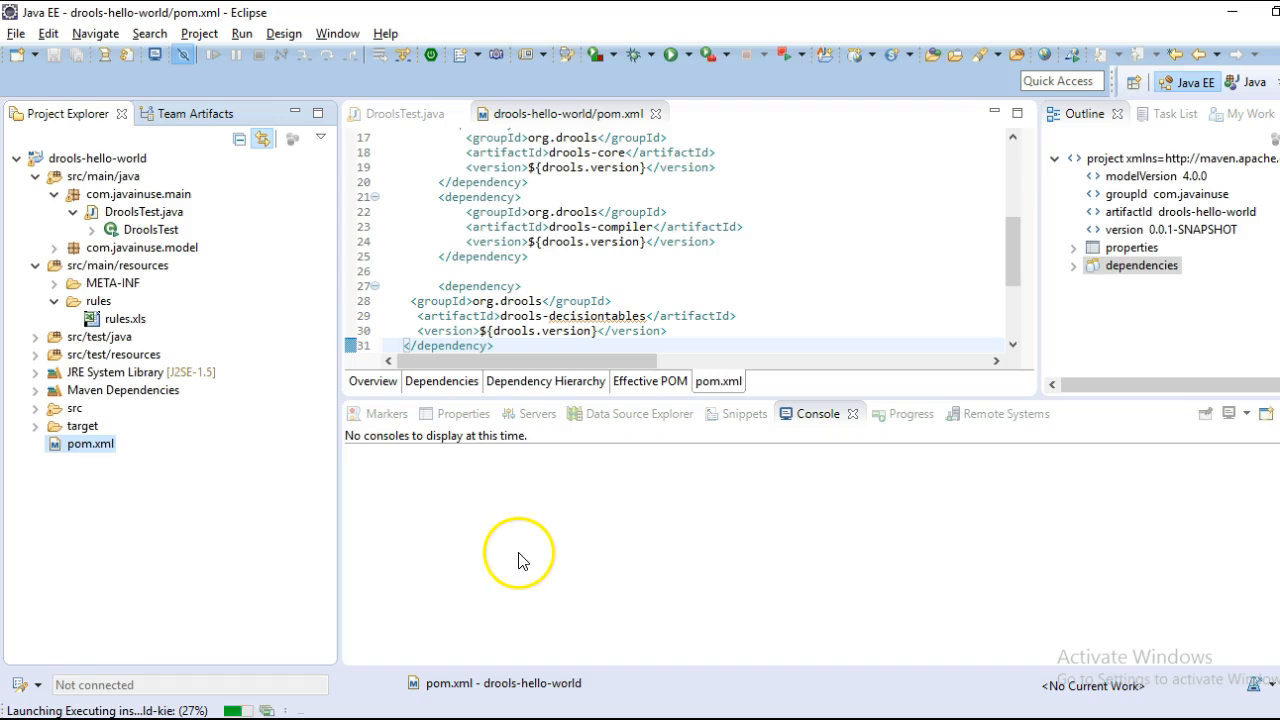
click(672, 54)
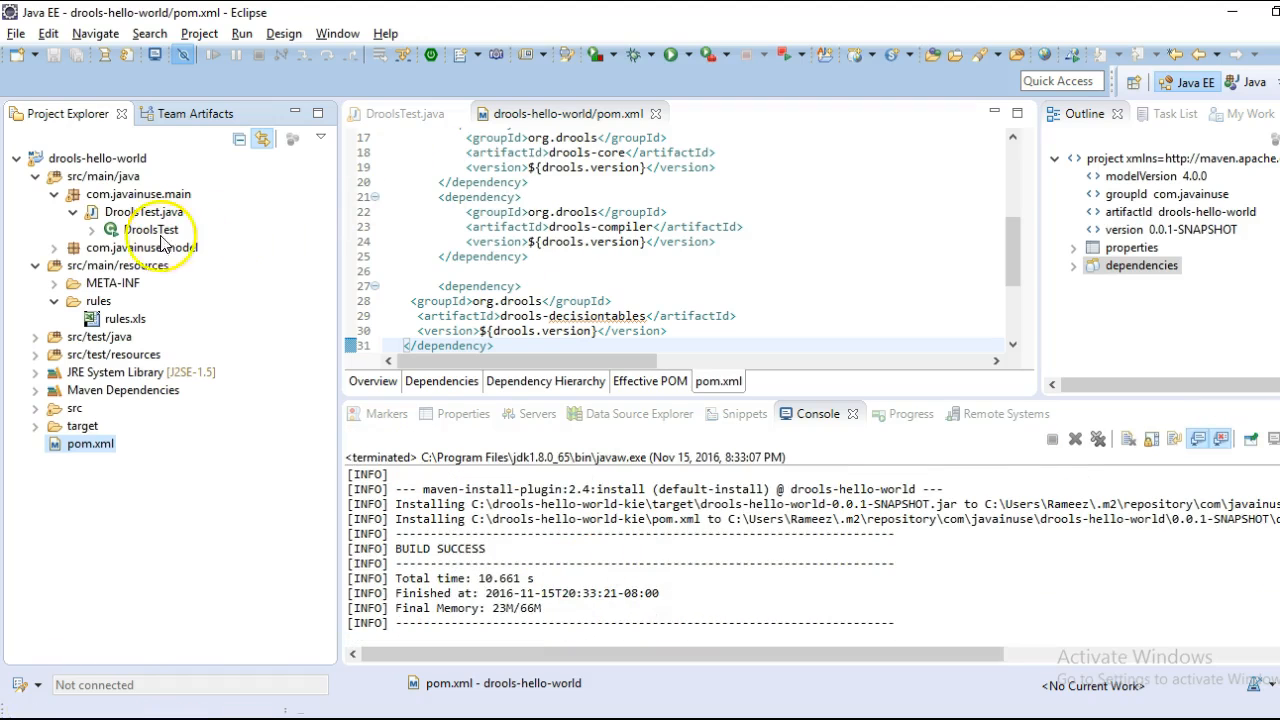
right_click(150, 228)
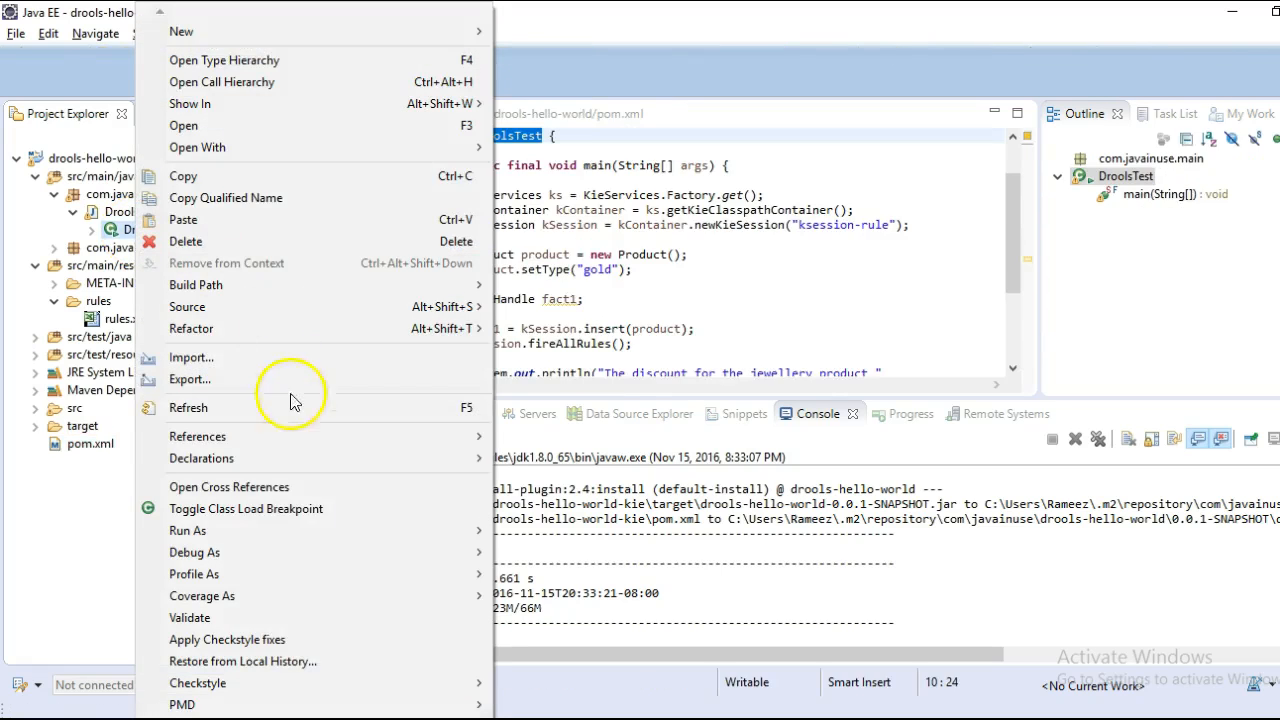
mouse_move(258, 510)
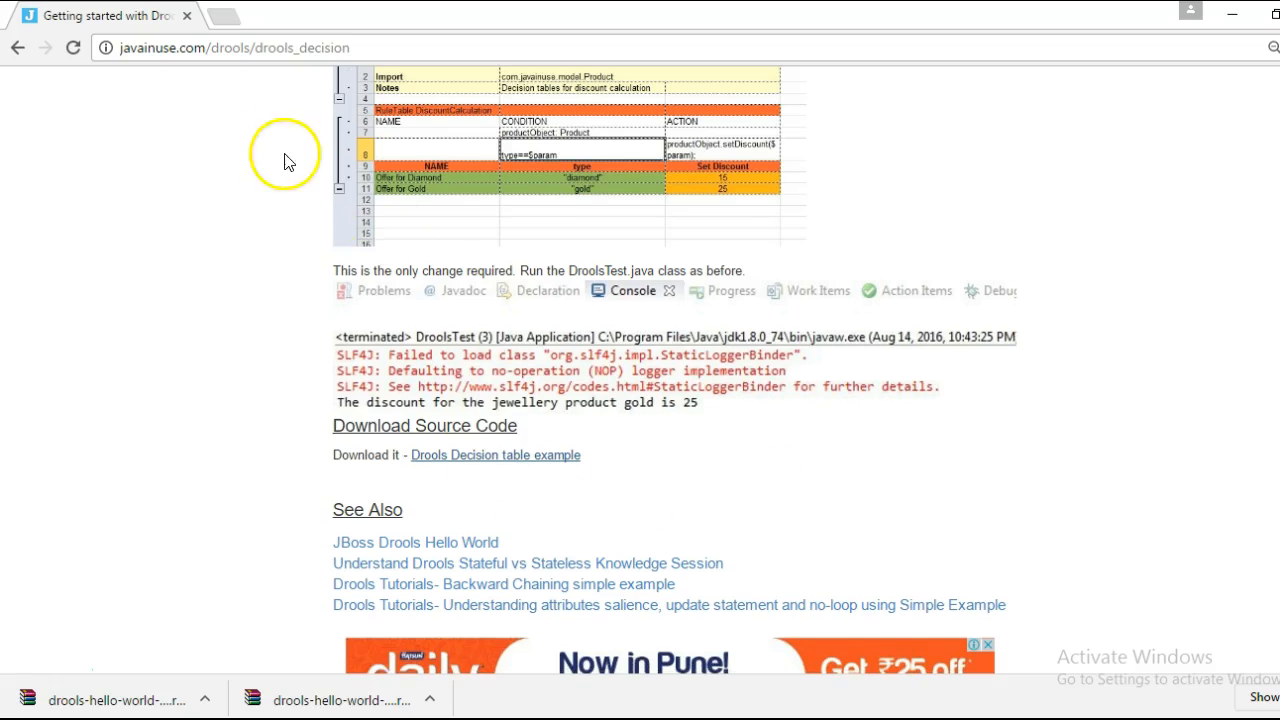
Step: Download the Drools Decision table example source from the tutorial page in Chrome
click(496, 456)
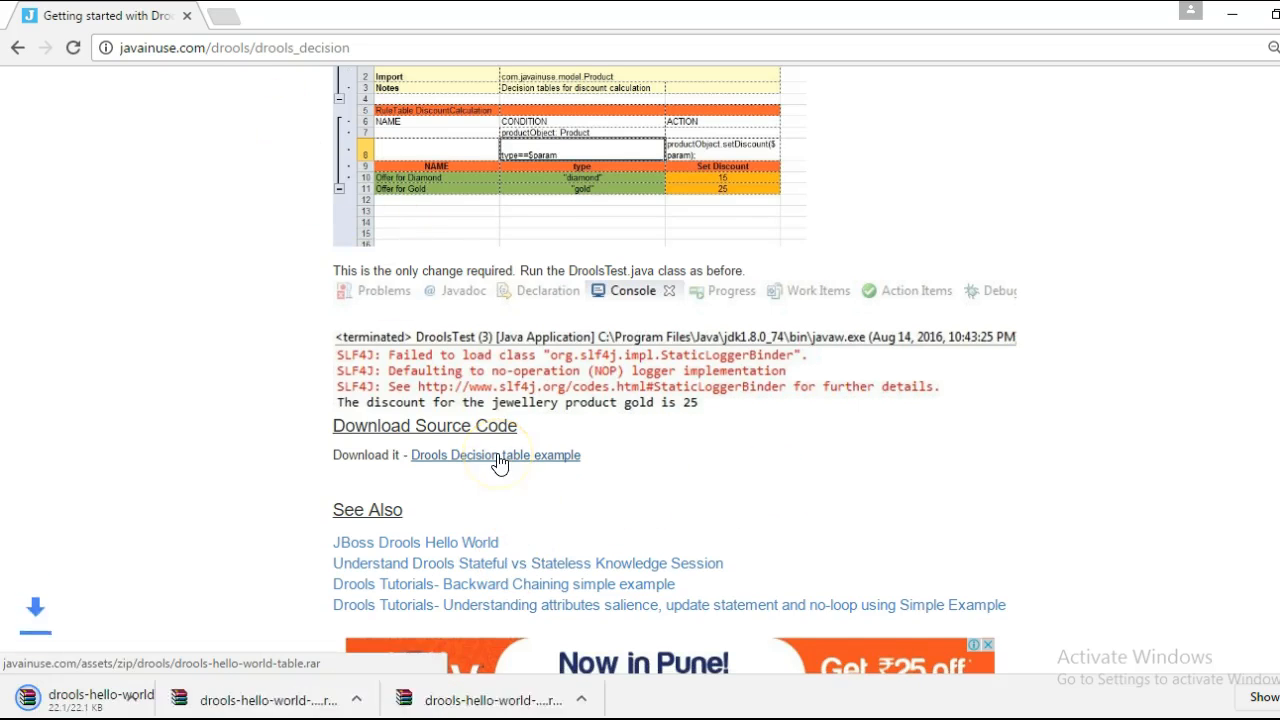